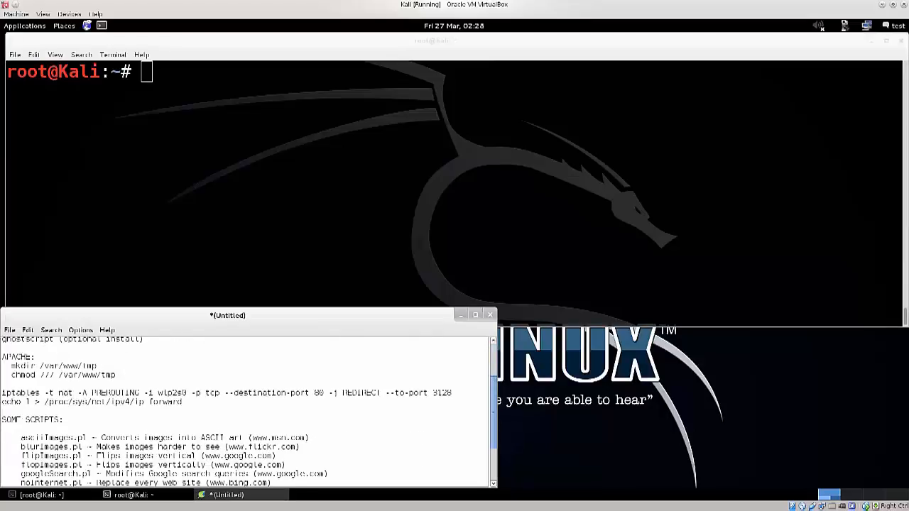
View the googleSearch.pl result on Google Code and switch to its raw Perl source.
scroll("down", 3)
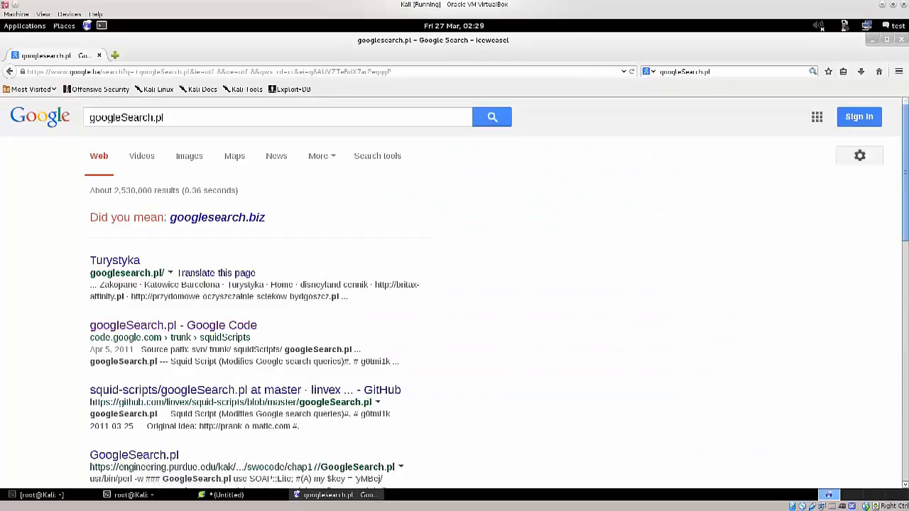
mouse_move(174, 326)
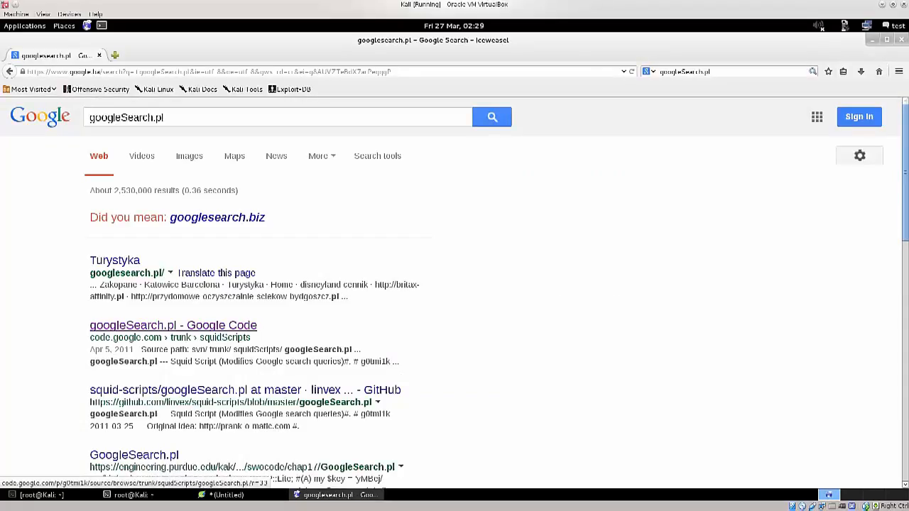
left_click(174, 325)
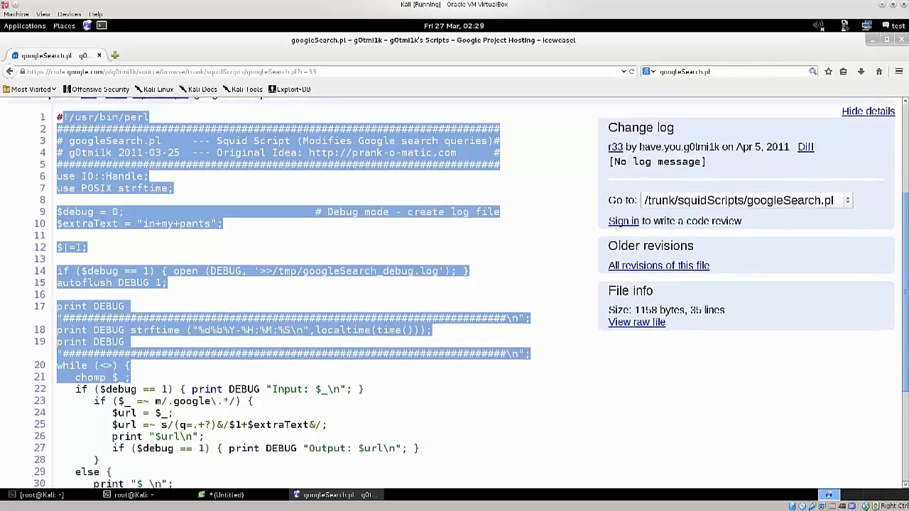
scroll("down", 3)
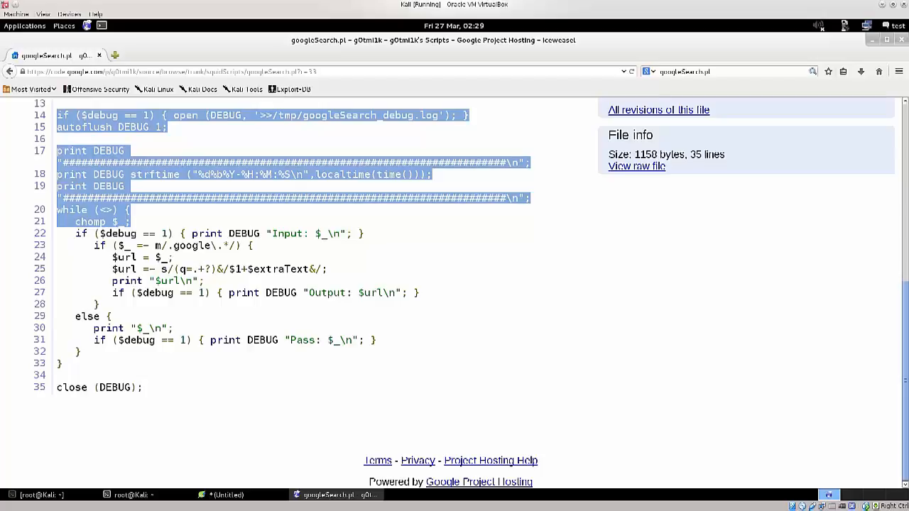
scroll("up", 3)
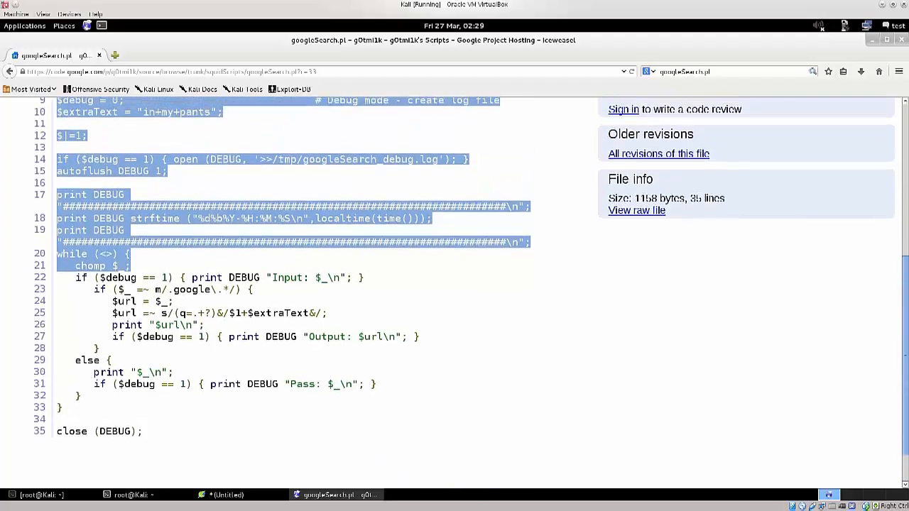
scroll("up", 3)
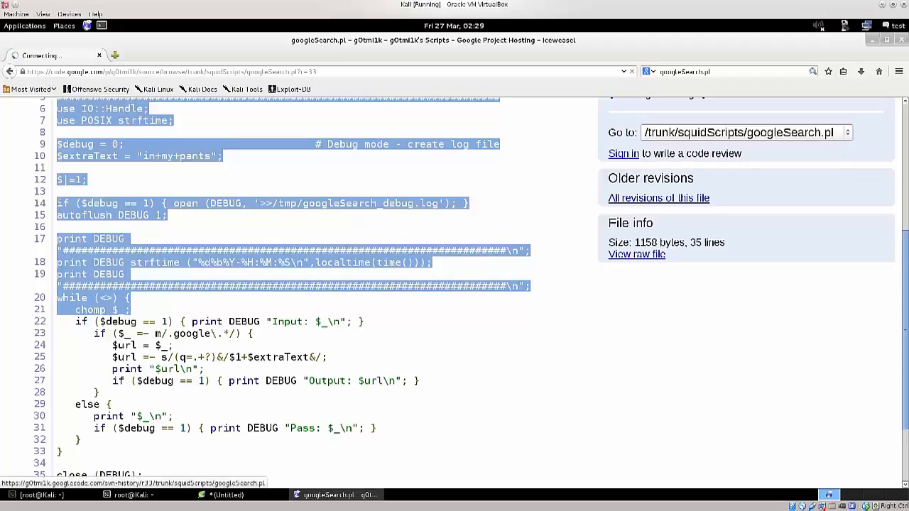
left_click(637, 254)
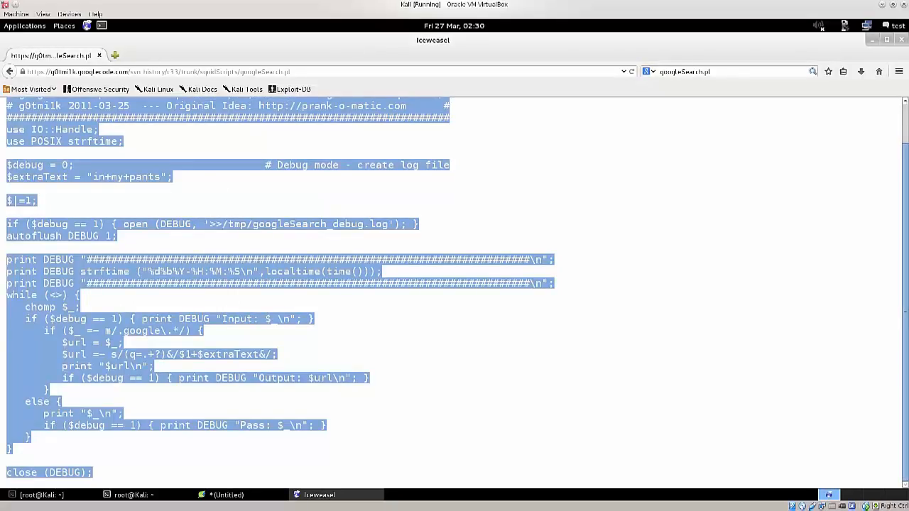
Run ll in the root terminal to list googleSearch.pl and the other Perl scripts.
left_click(130, 495)
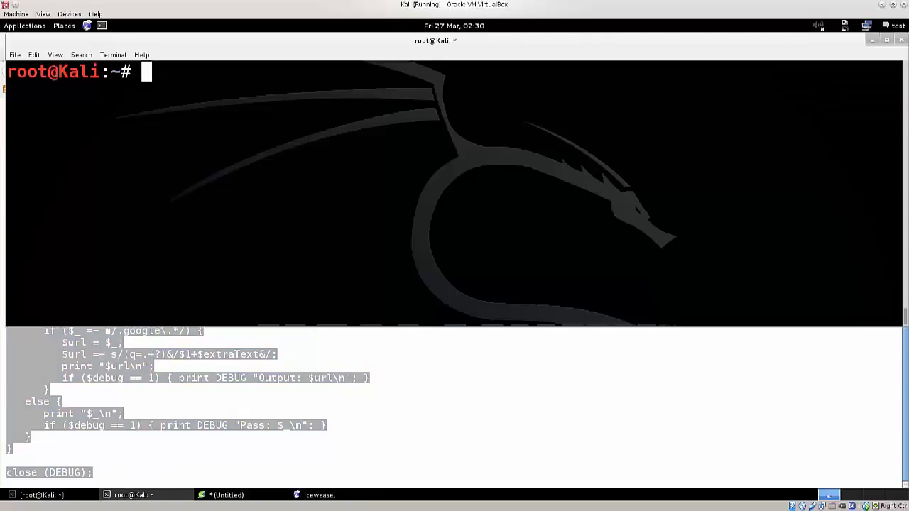
type("ll")
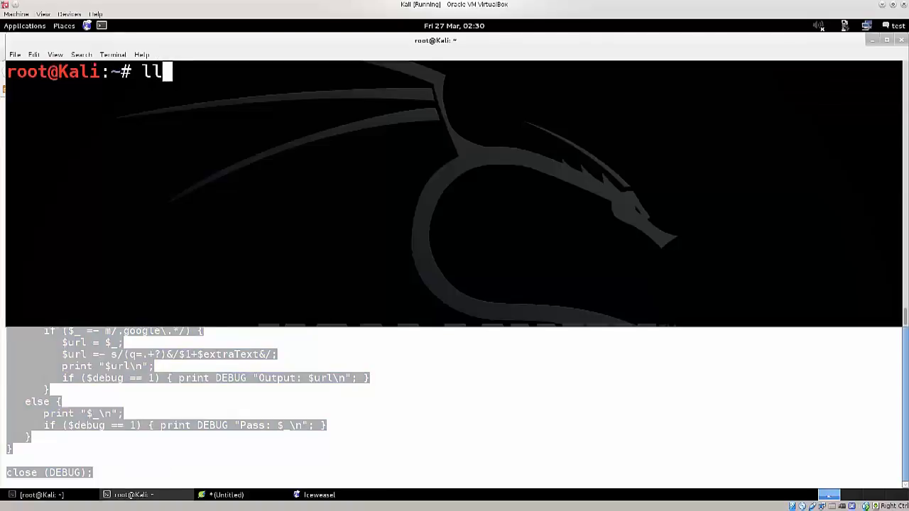
key("Return")
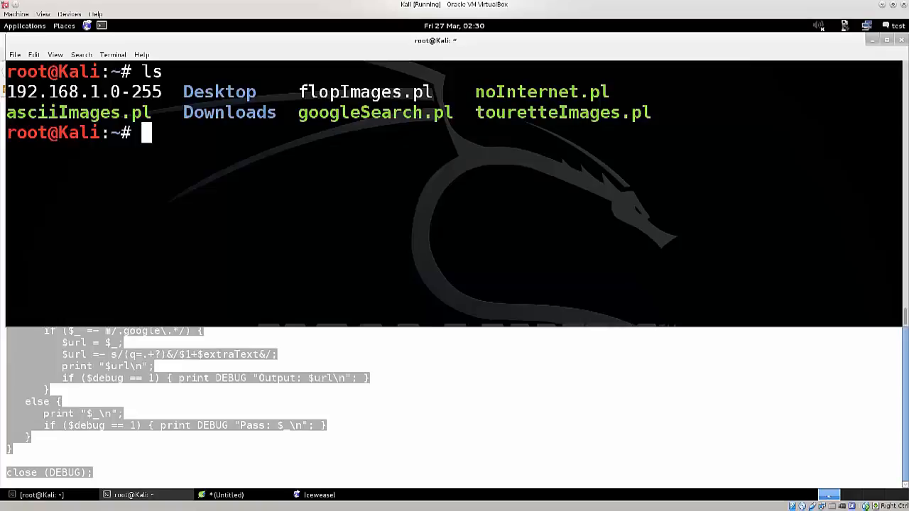
type("nano")
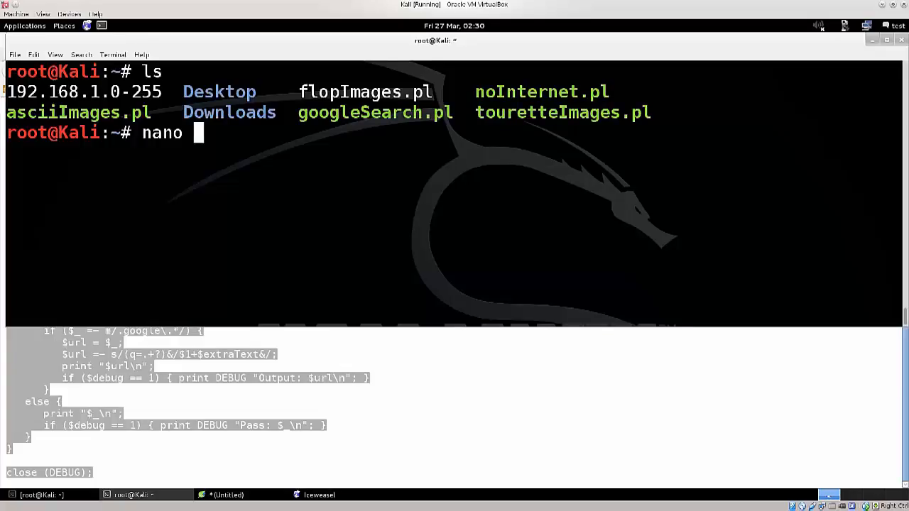
Review googleSearch.pl in nano and close it back to the shell.
type("g")
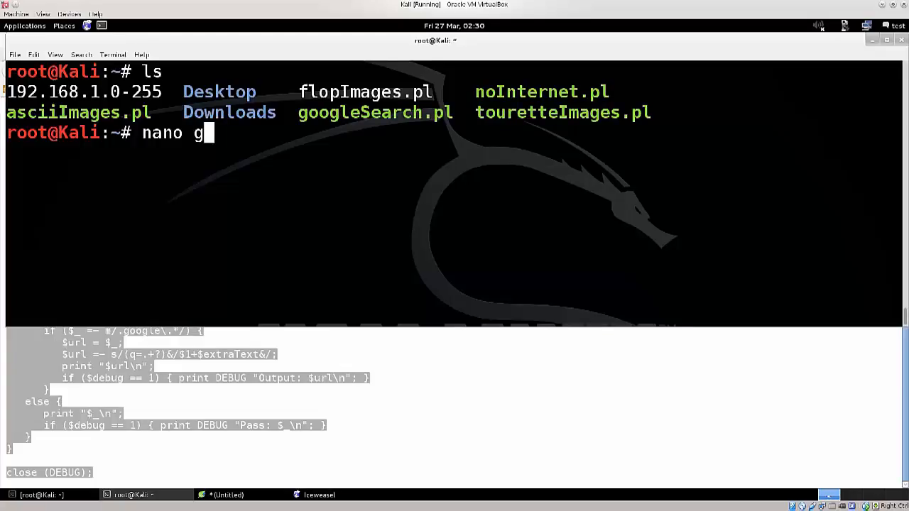
key("Return")
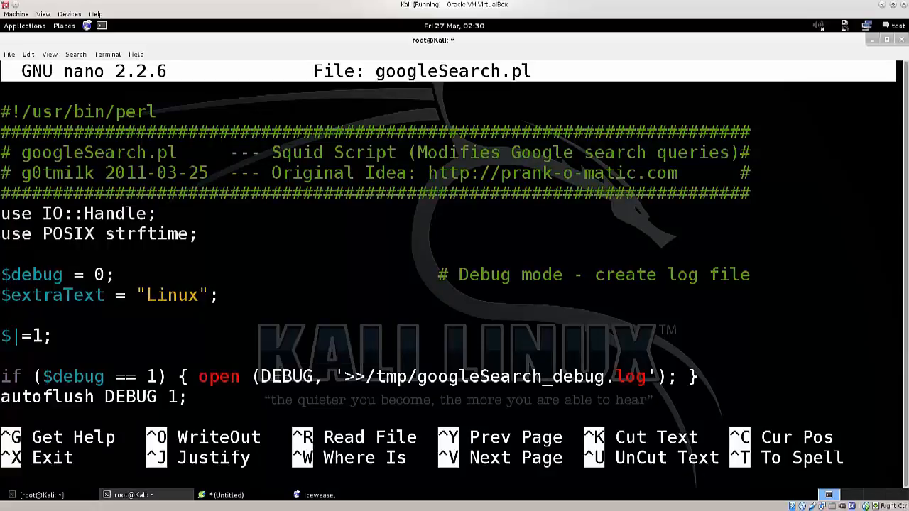
scroll("down", 3)
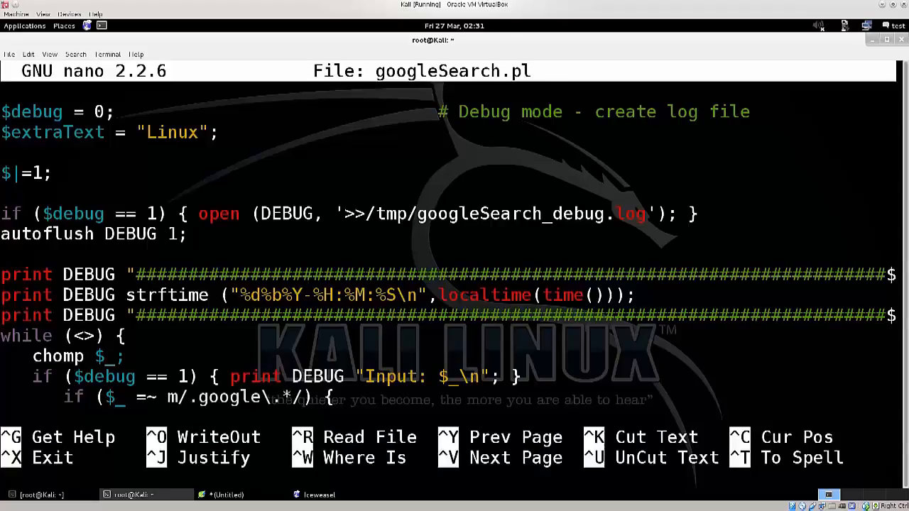
key("ctrl+x")
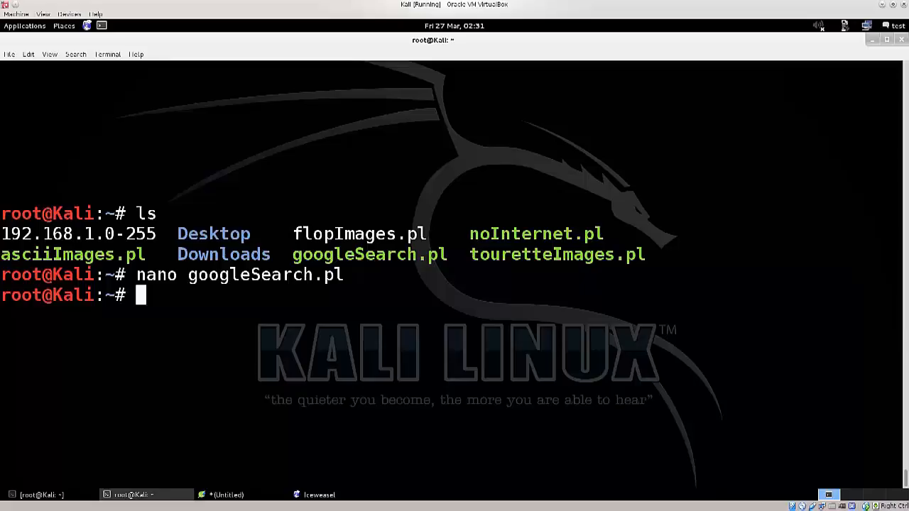
Make googleSearch.pl executable with chmod +x.
type("chmod +")
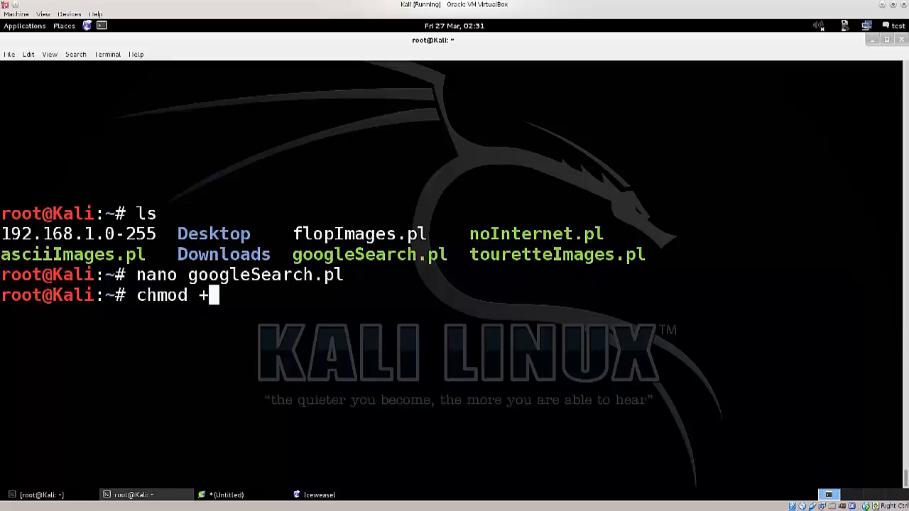
type("x googleSearch.pl")
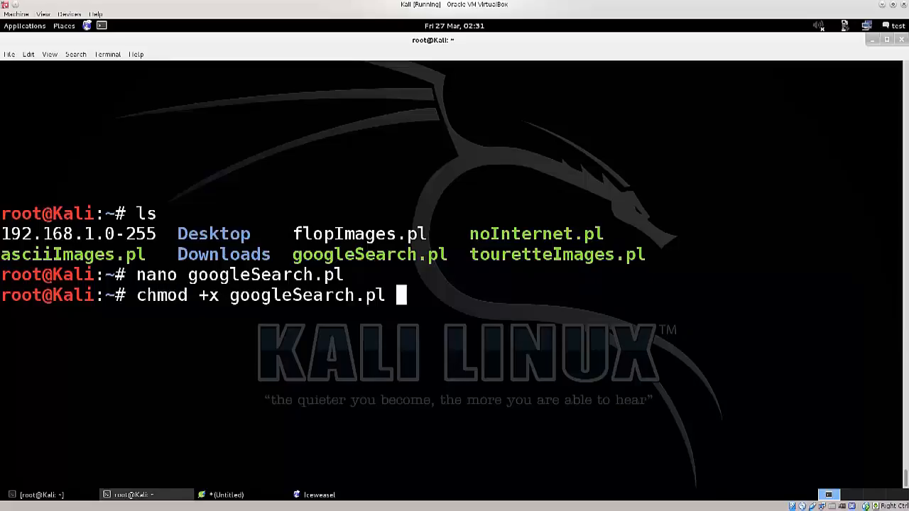
key("Return")
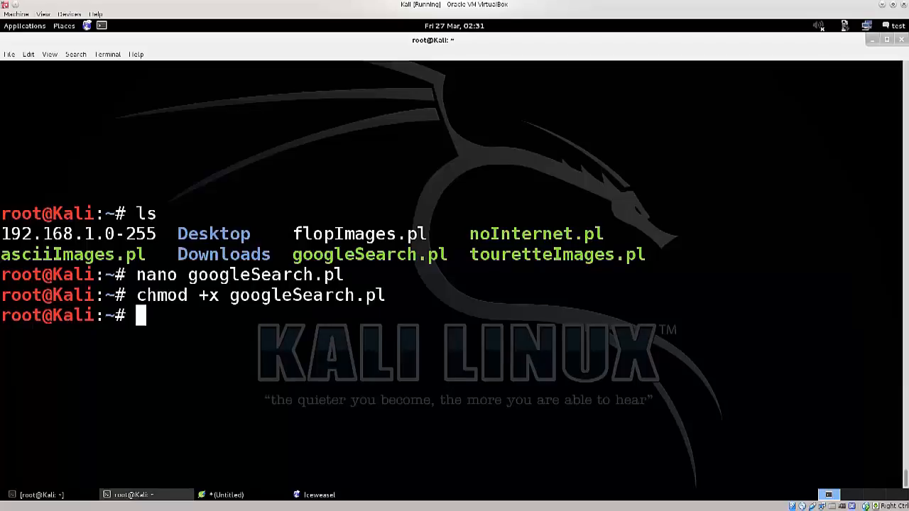
Inspect asciiImages.pl in nano, checking its $ourIP value 192.168.0.104, then close it.
type("nano a")
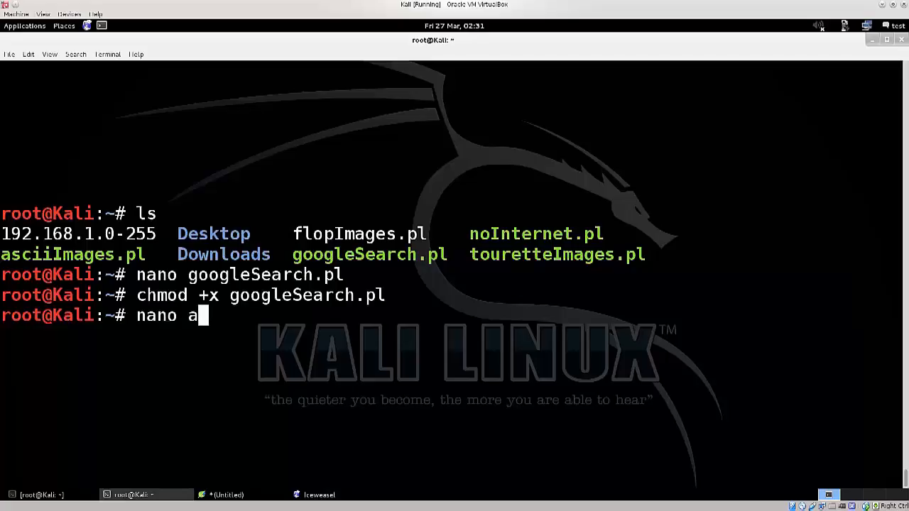
key("Return")
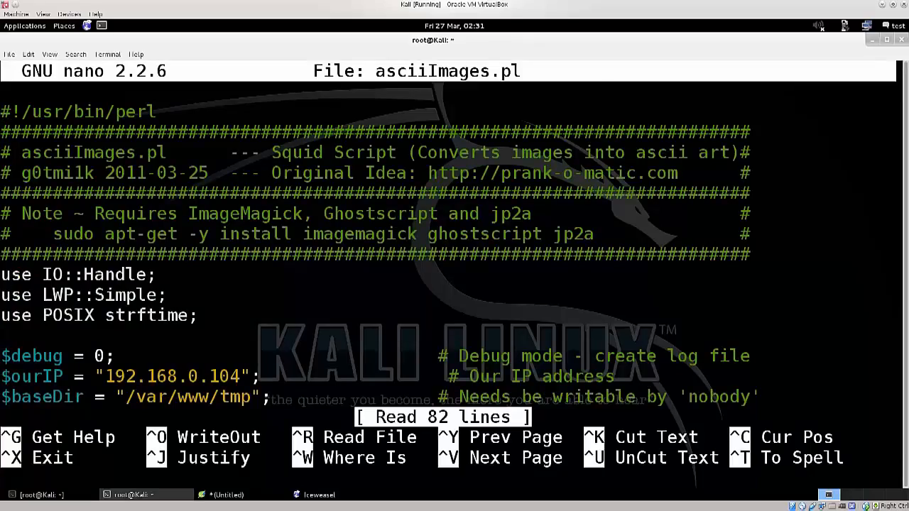
left_click(11, 377)
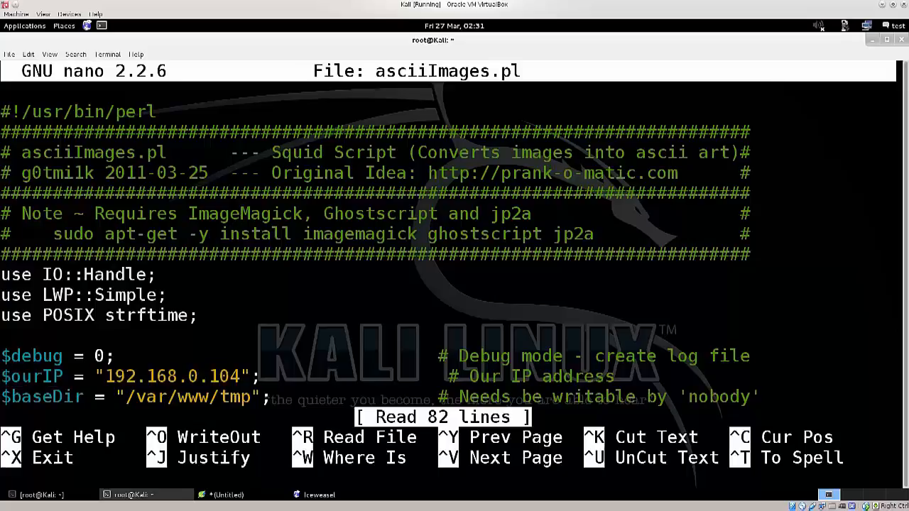
double_click(225, 376)
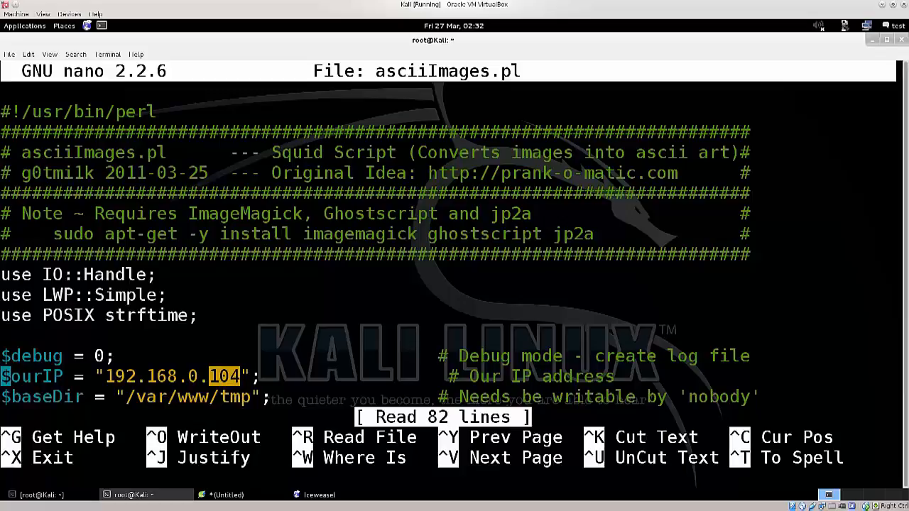
double_click(168, 376)
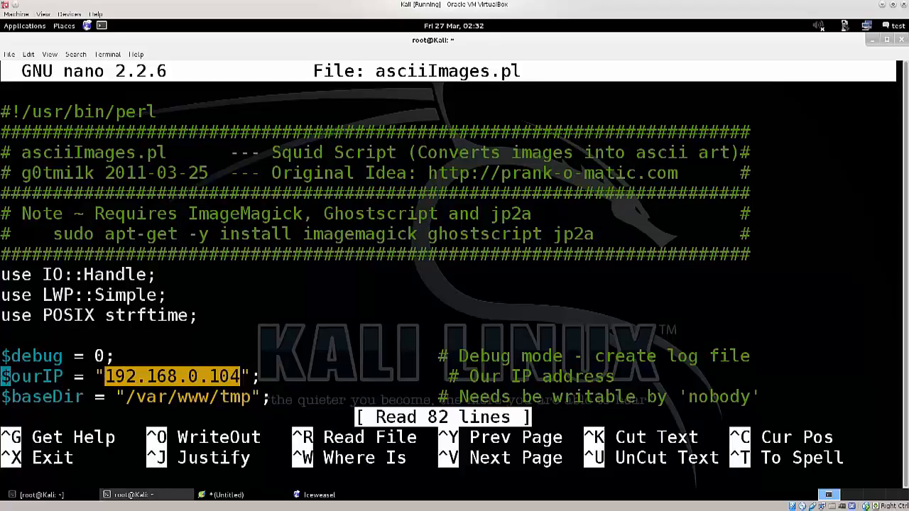
key("ctrl+x")
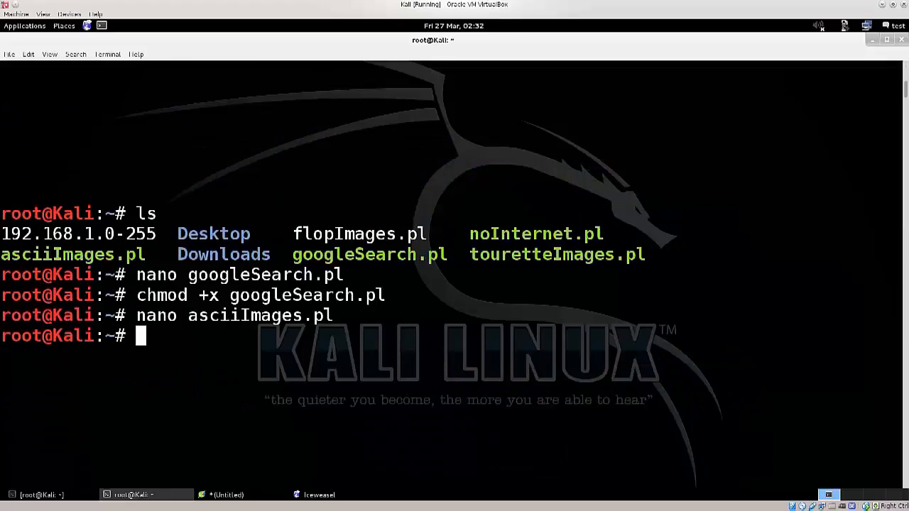
Run ifconfig to confirm eth0 is 192.168.0.104, then clear the screen.
type("if")
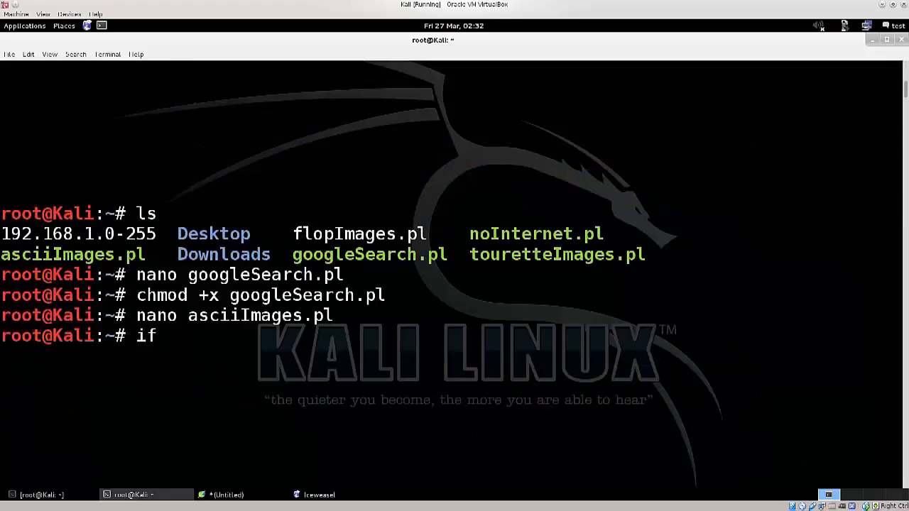
type("conf")
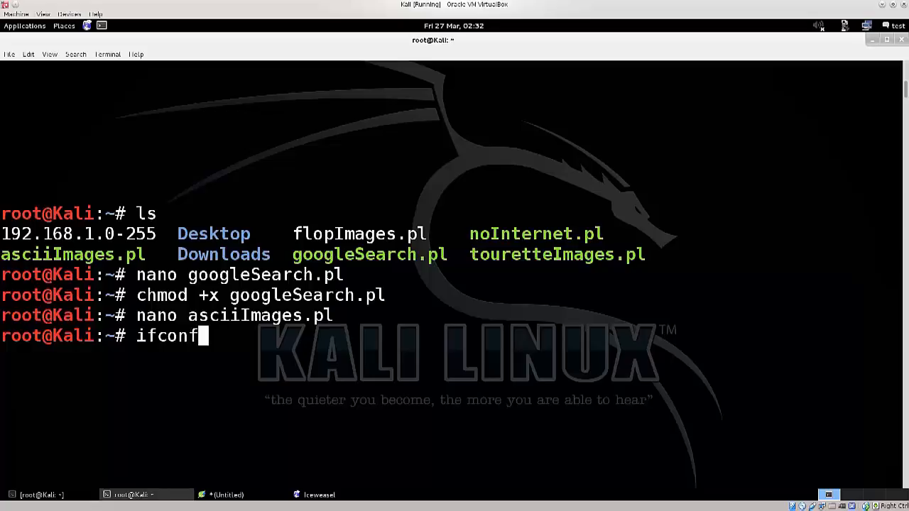
key("Return")
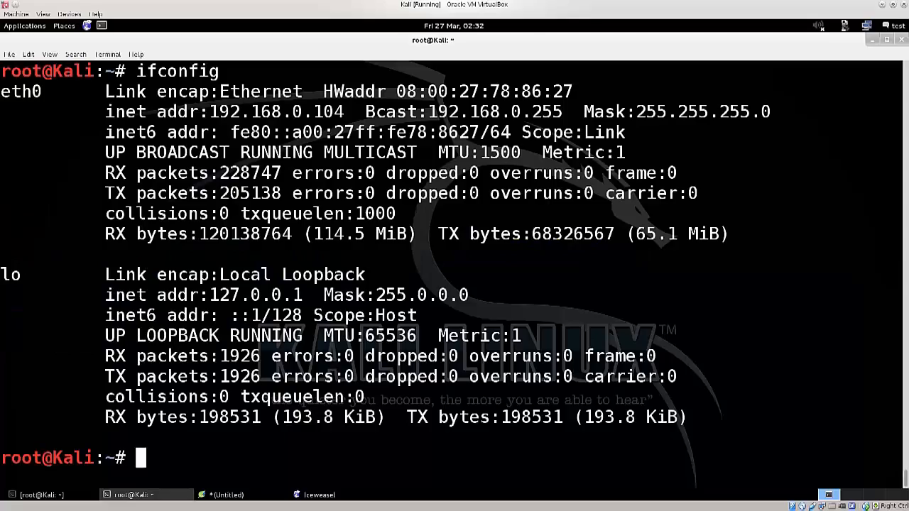
double_click(276, 111)
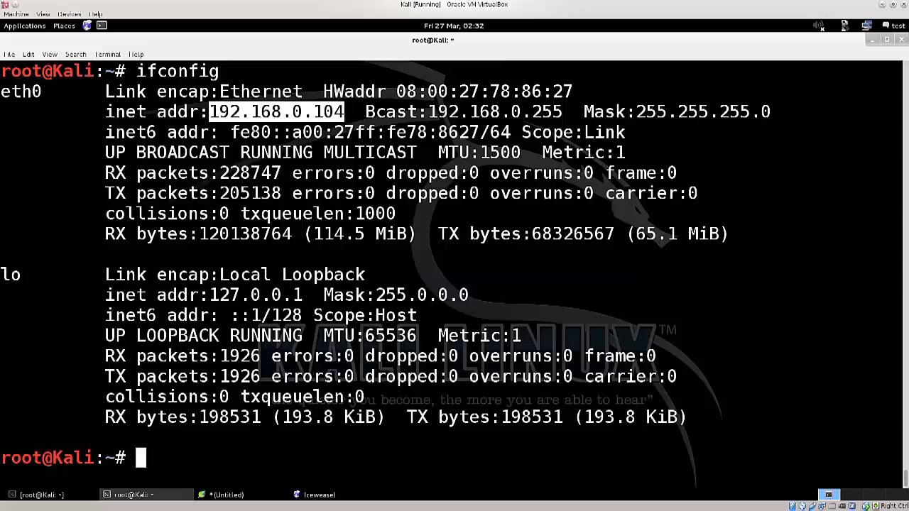
type("clea")
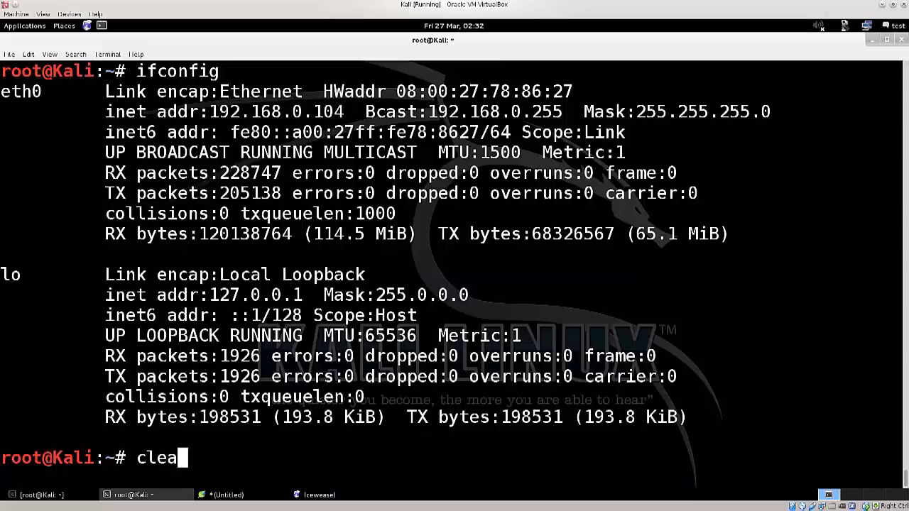
key("Return")
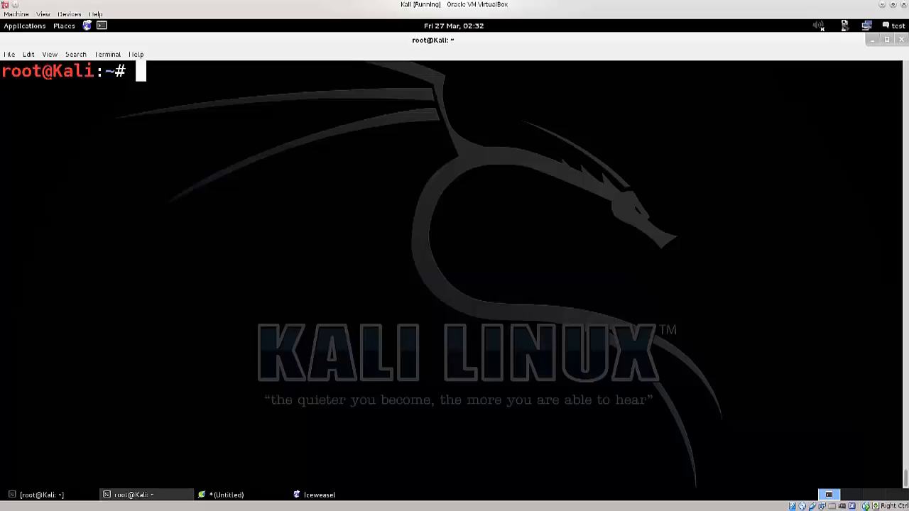
Search Google for 'flip images squid' and read the Funky Penguin April Fools Squid prank article.
left_click(318, 494)
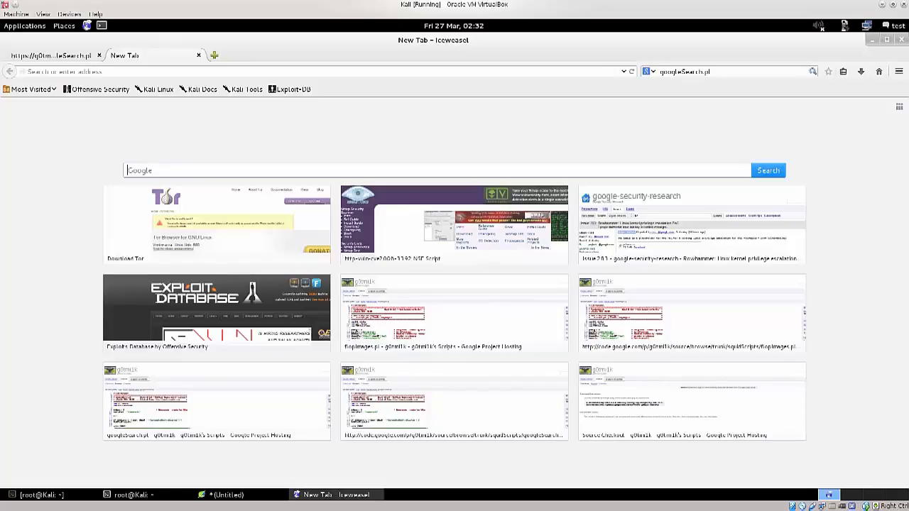
type("flip")
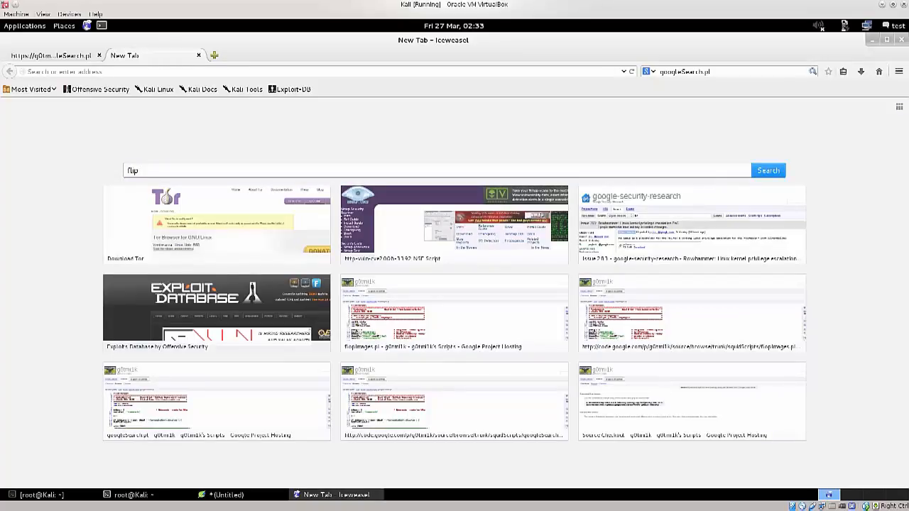
type("images squid")
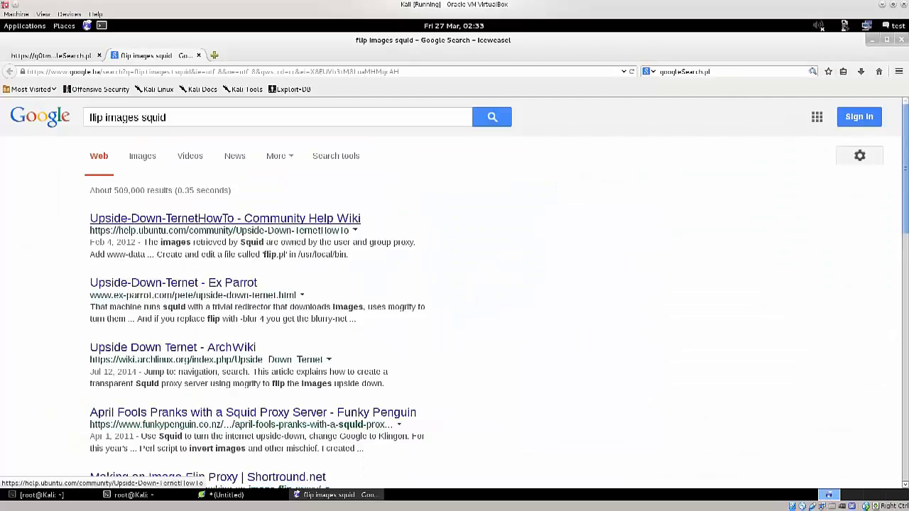
scroll("down", 3)
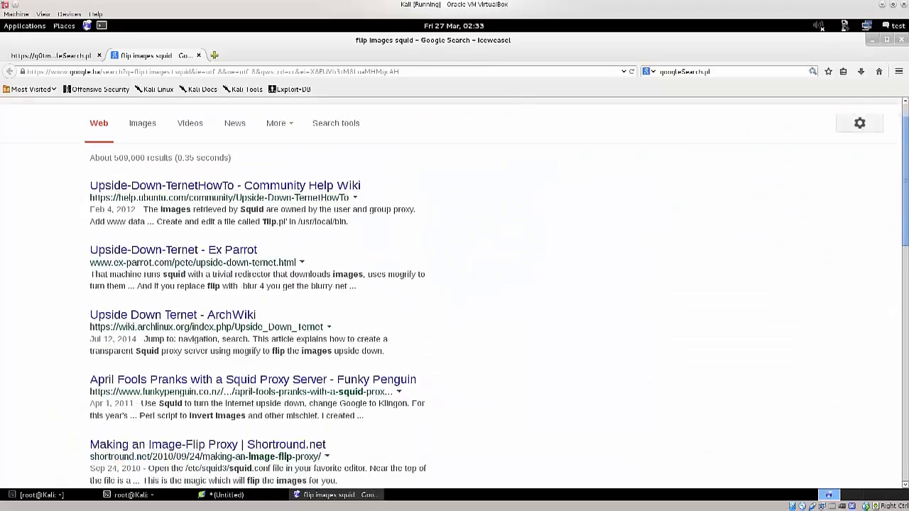
scroll("down", 3)
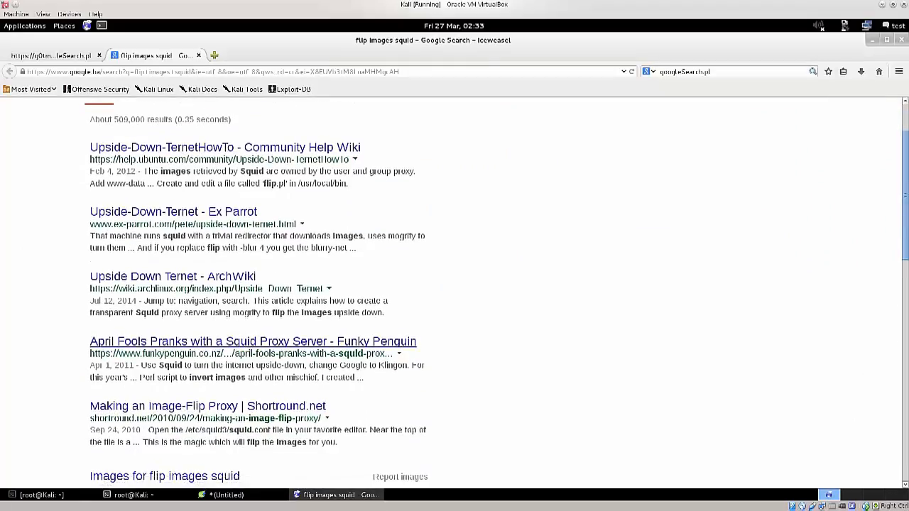
left_click(253, 341)
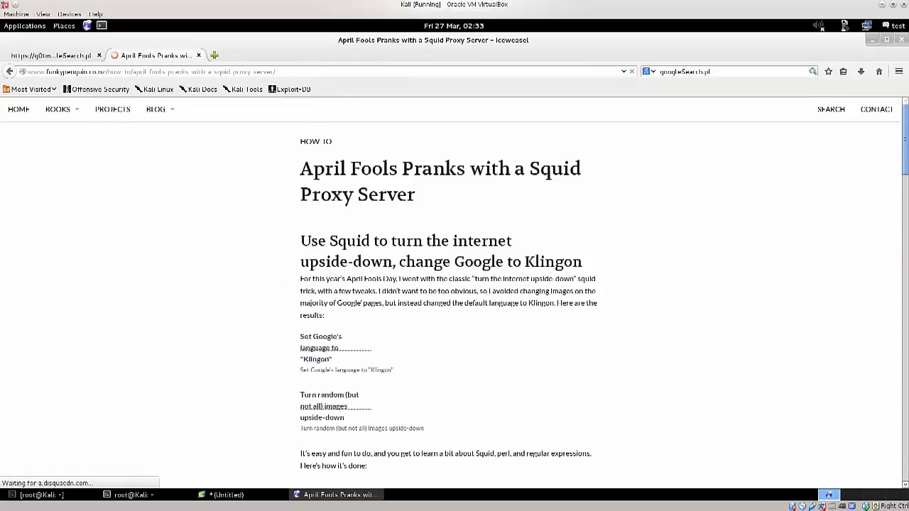
scroll("down", 3)
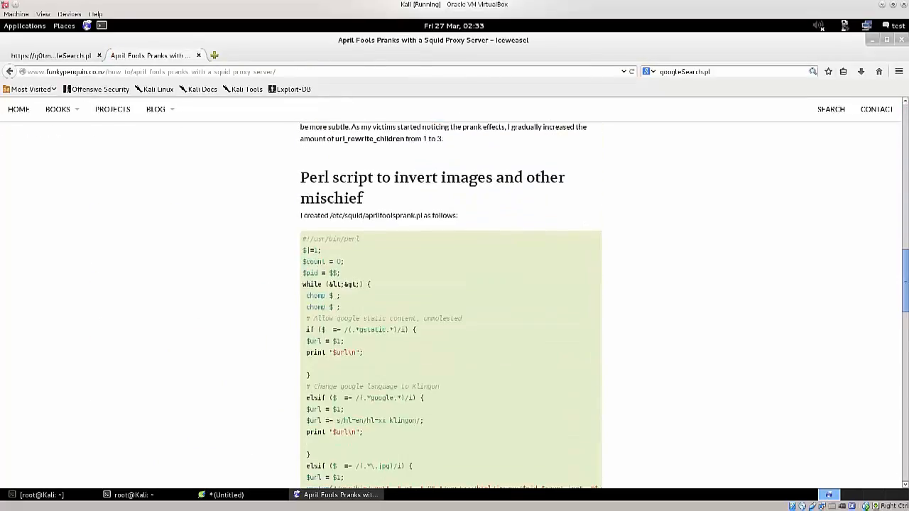
scroll("down", 3)
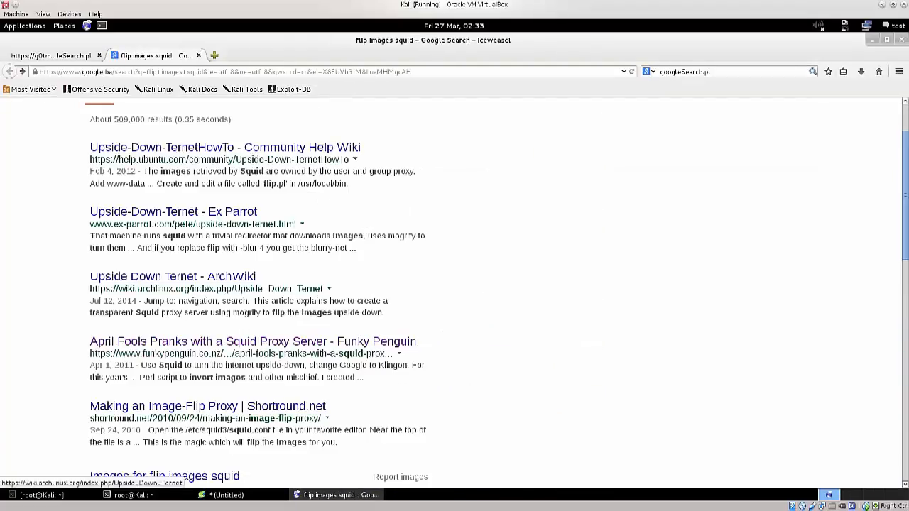
scroll("down", 3)
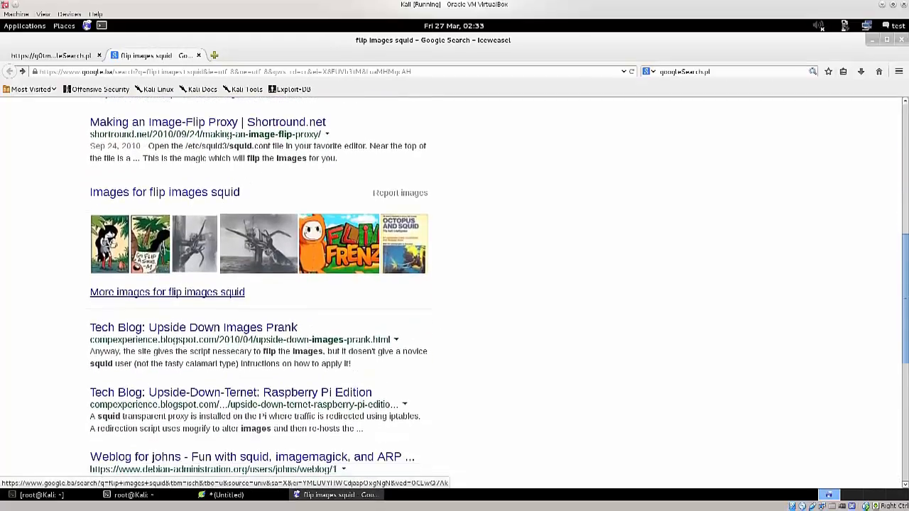
Read the Tech Blog upside-down images prank post, then return to the search results.
left_click(193, 326)
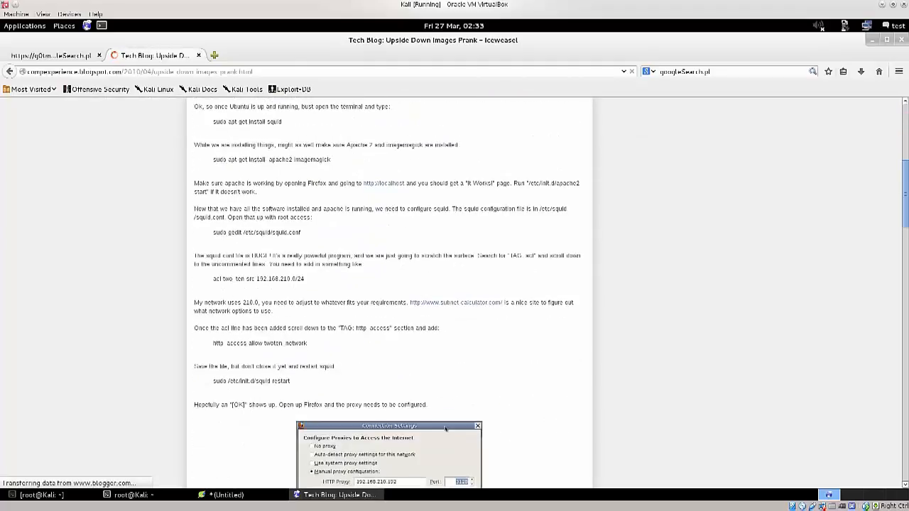
scroll("down", 3)
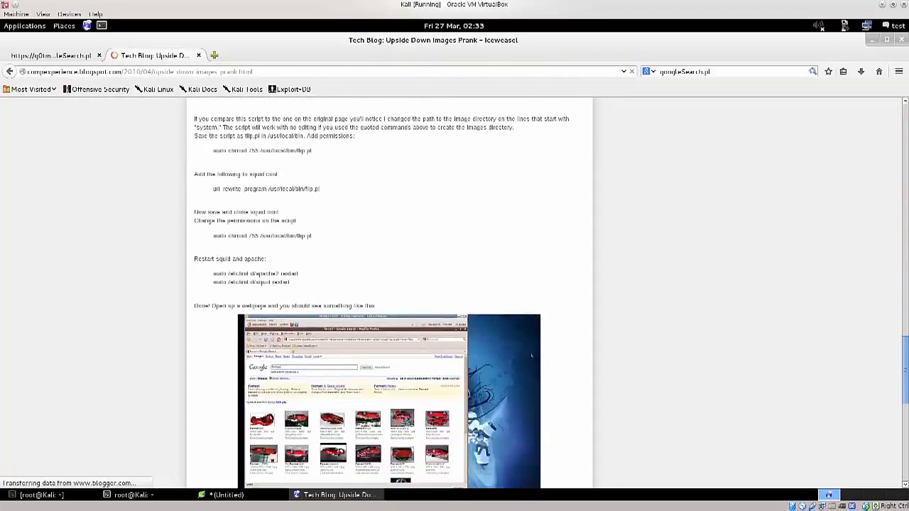
left_click(10, 71)
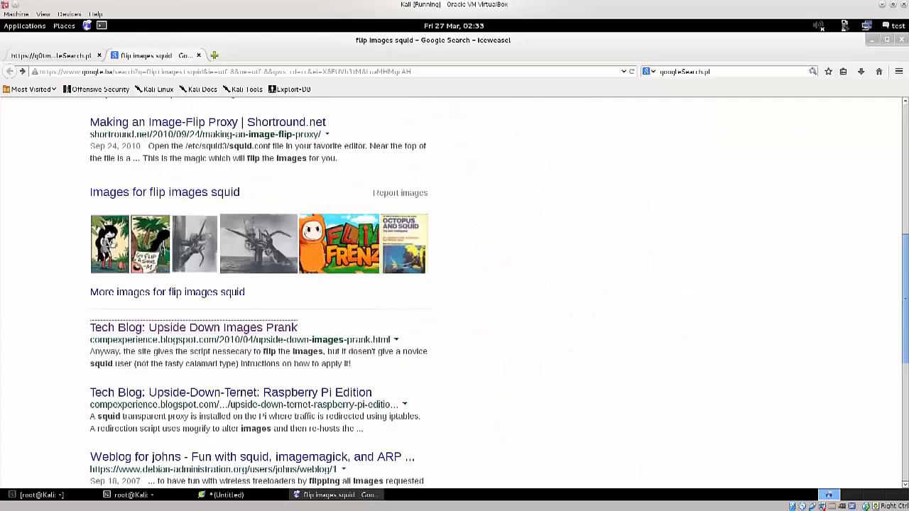
Revisit the googleSearch.pl source, browse the project's file list keeping googleSearch.pl, then show the root terminal.
left_click(50, 55)
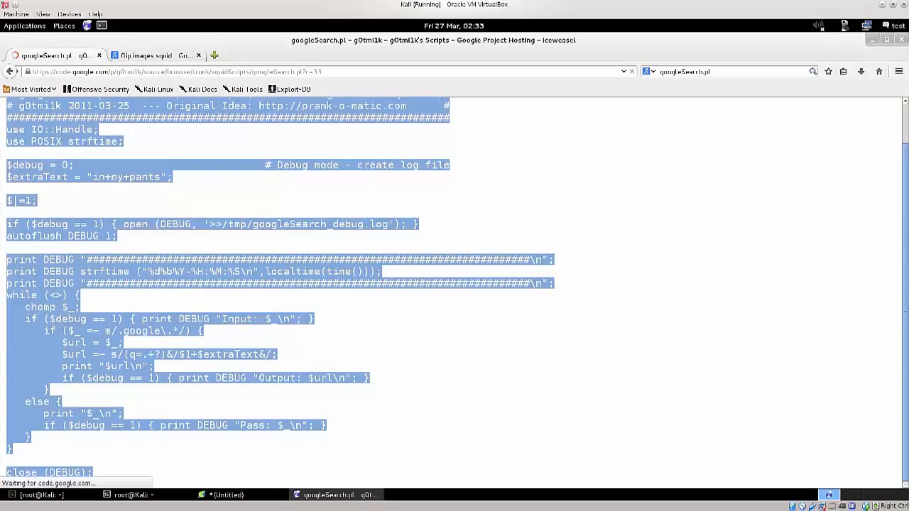
left_click(743, 132)
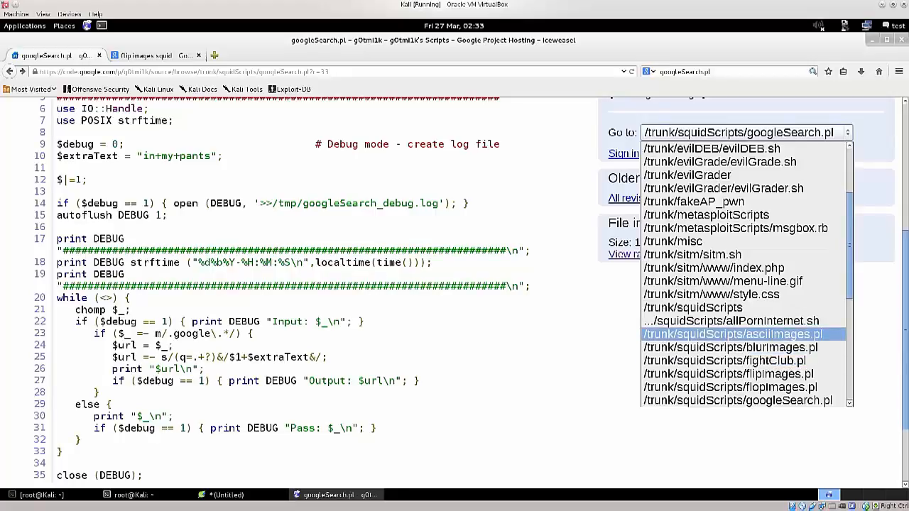
left_click(741, 401)
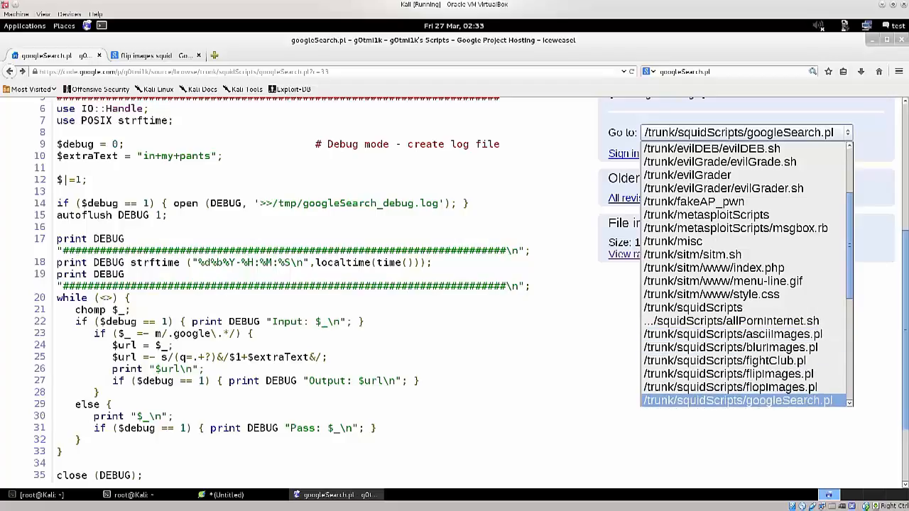
scroll("down", 3)
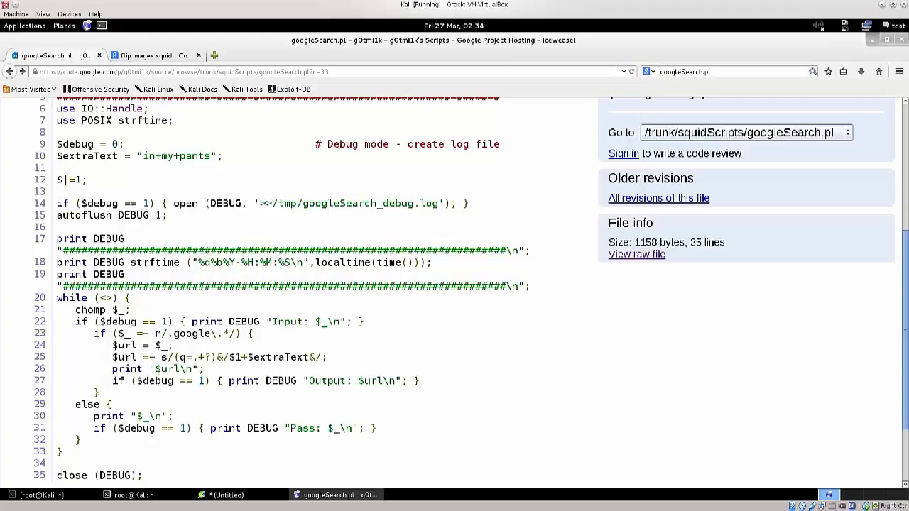
left_click(143, 495)
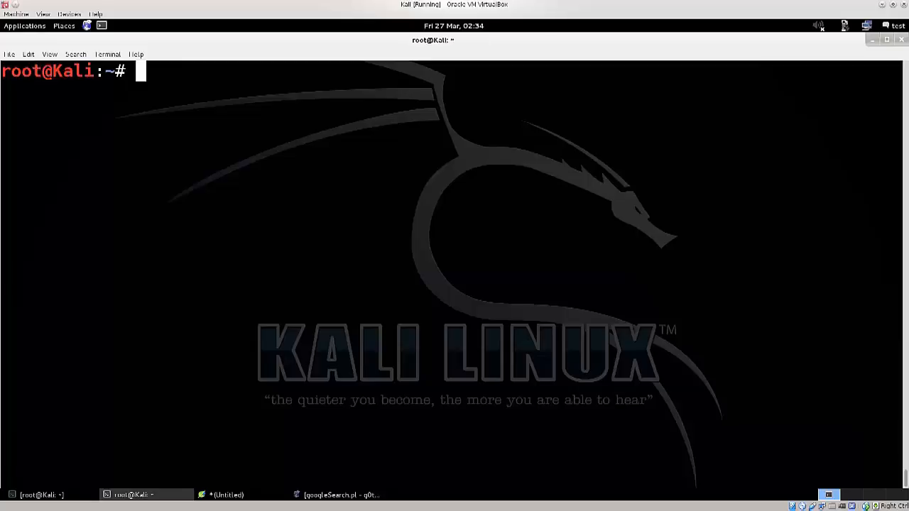
Open /etc/squid3/squid.conf in nano from the root prompt.
left_click(227, 494)
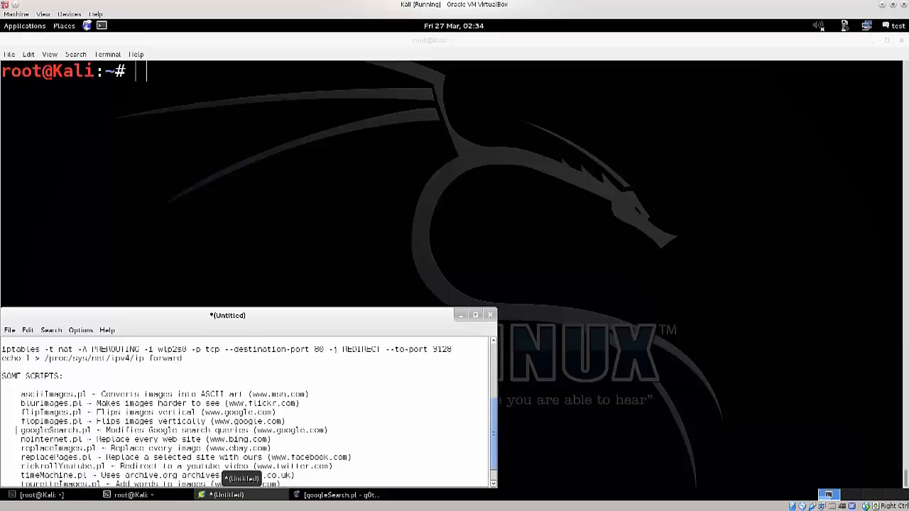
scroll("up", 3)
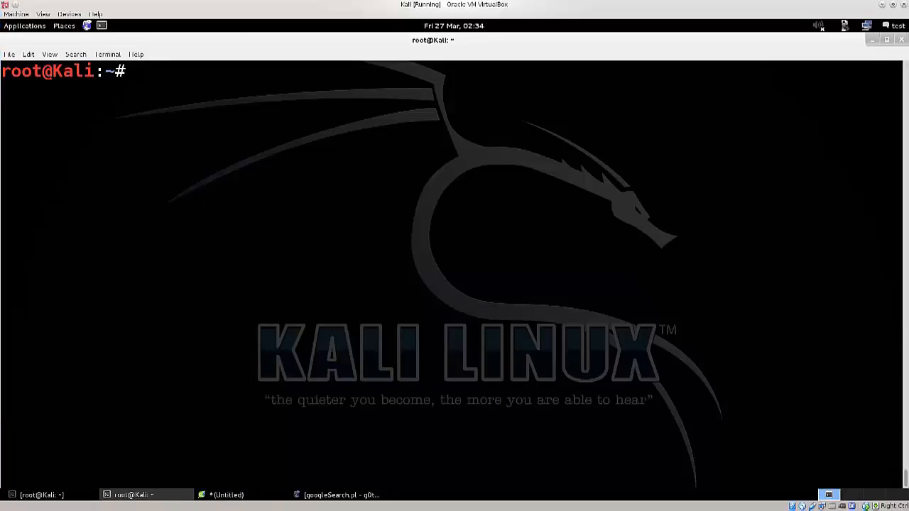
type("nano /")
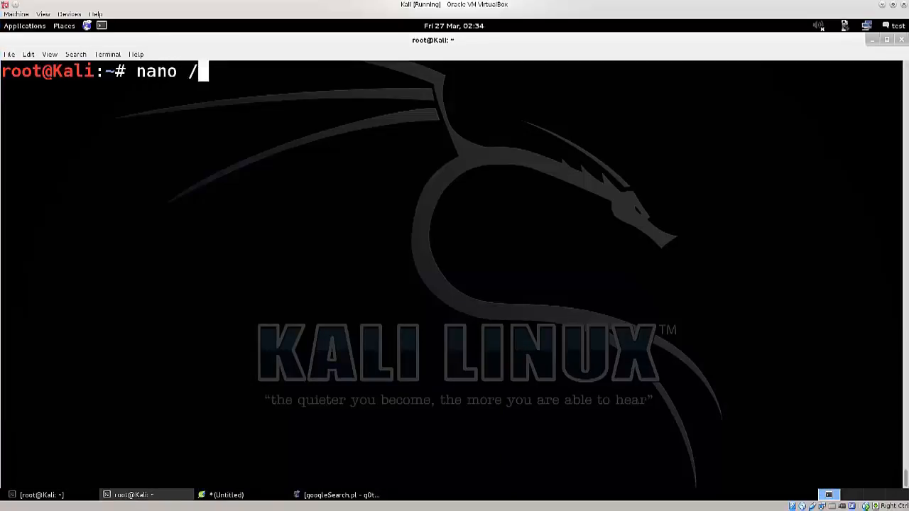
type("etc/")
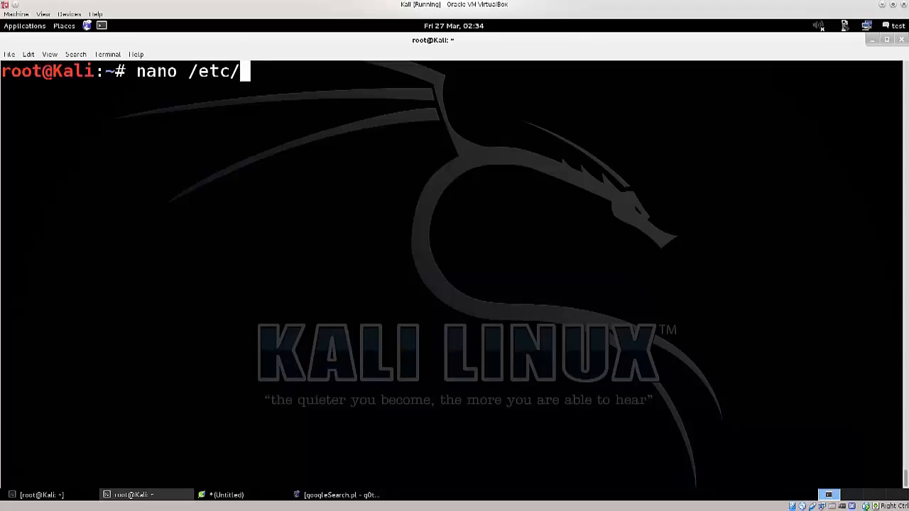
type("squid3/")
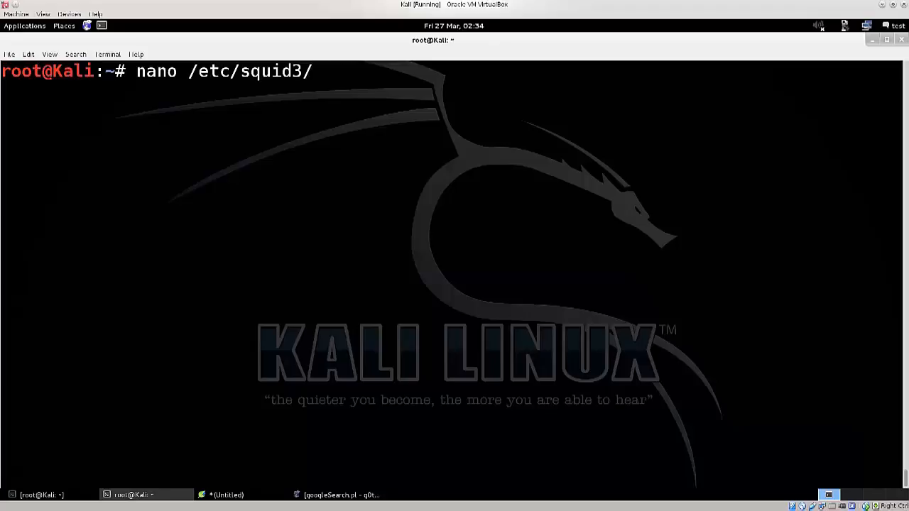
type("sq")
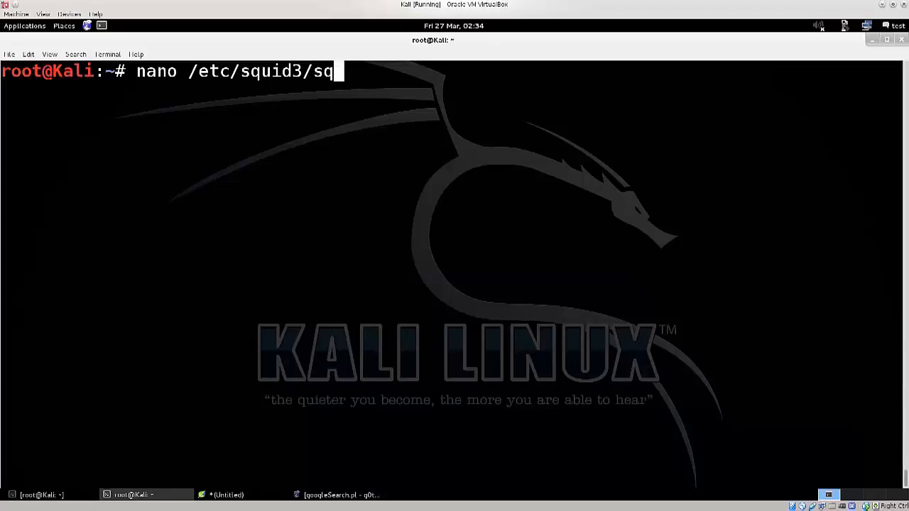
key("Return")
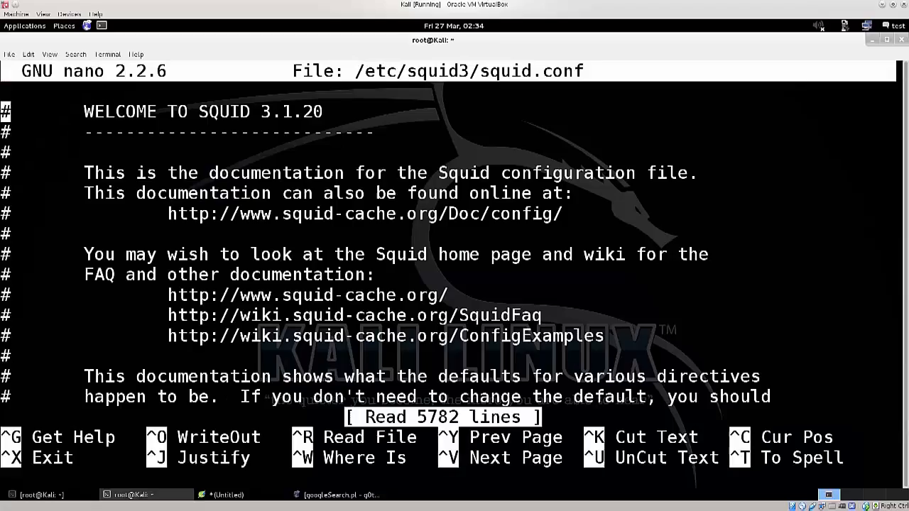
Scroll past max_filedescriptors and place the cursor for url_rewrite_program /root/googleSearch.pl.
key("Down")
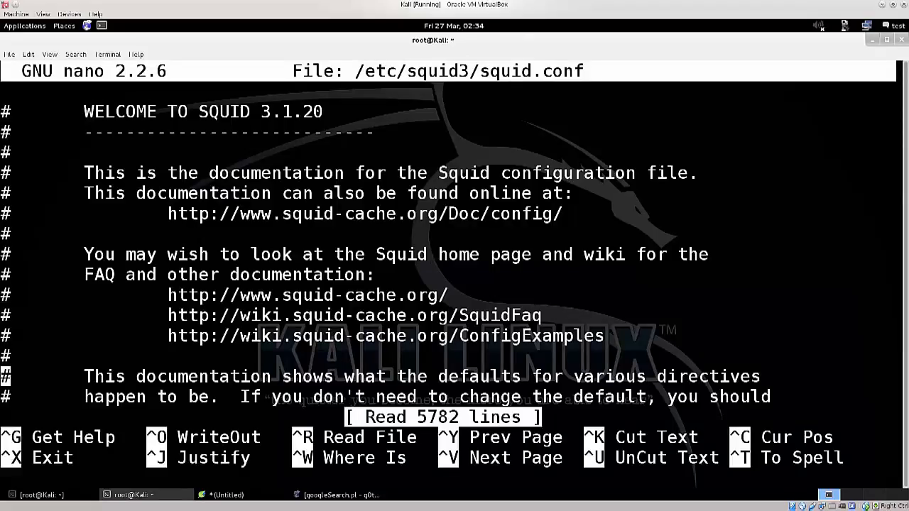
key("ctrl+w")
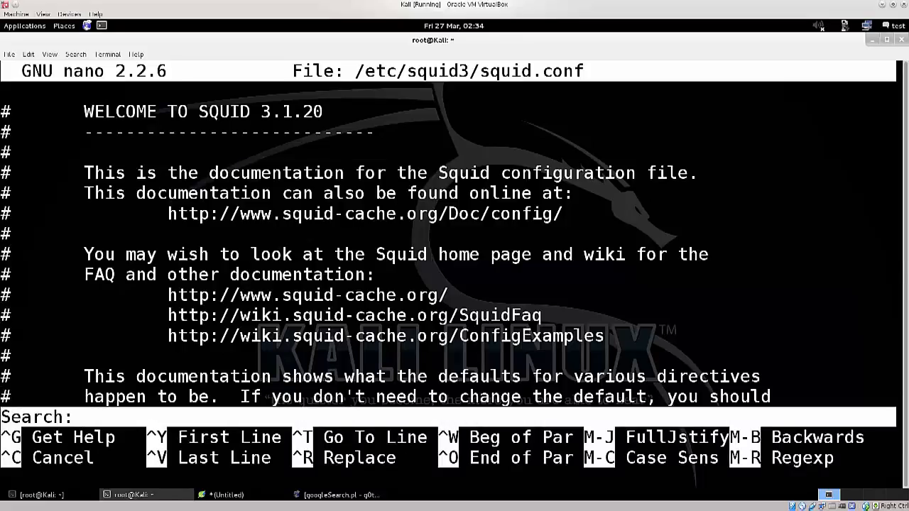
left_click(227, 494)
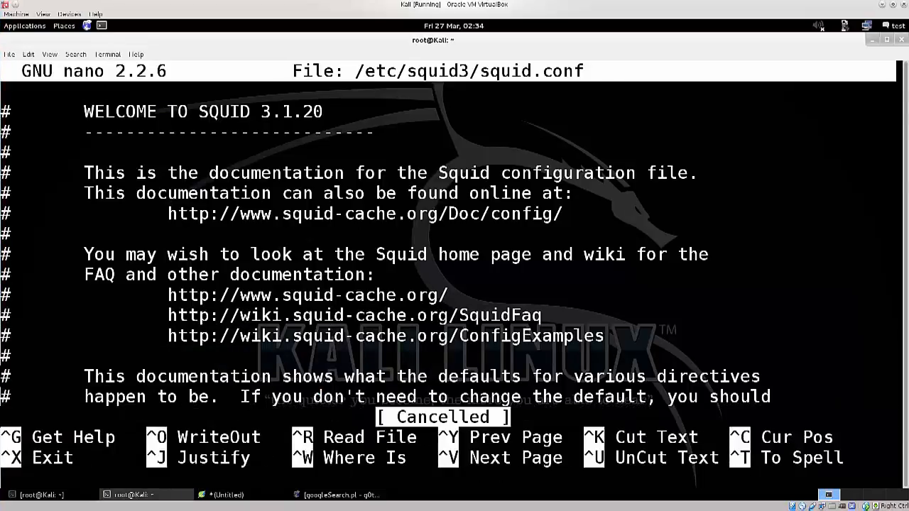
scroll("down", 3)
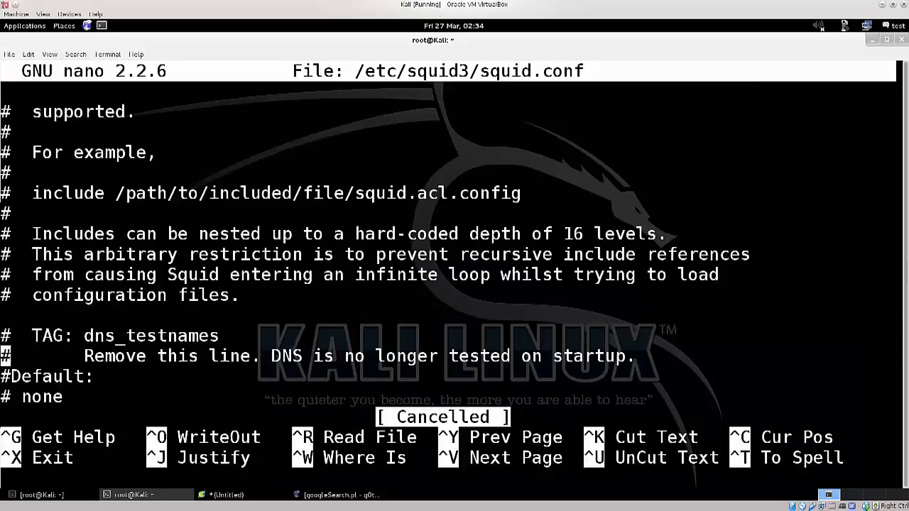
scroll("down", 3)
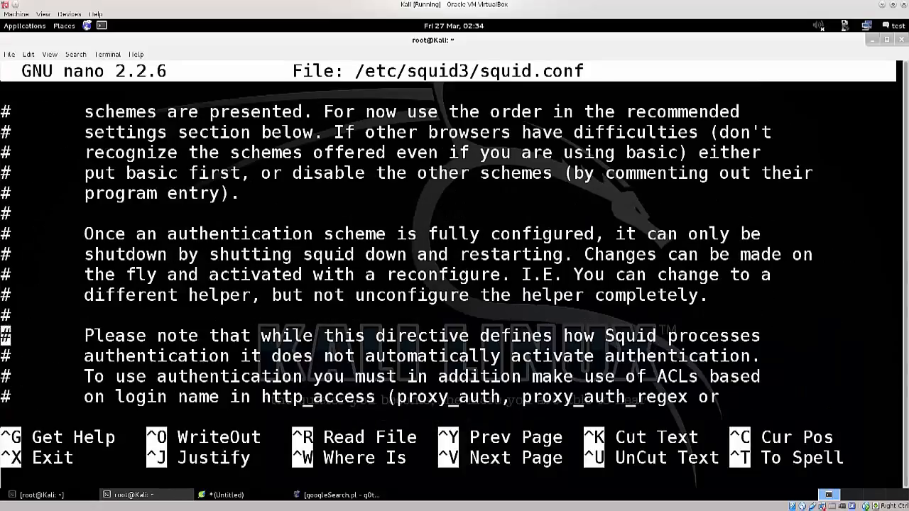
scroll("down", 3)
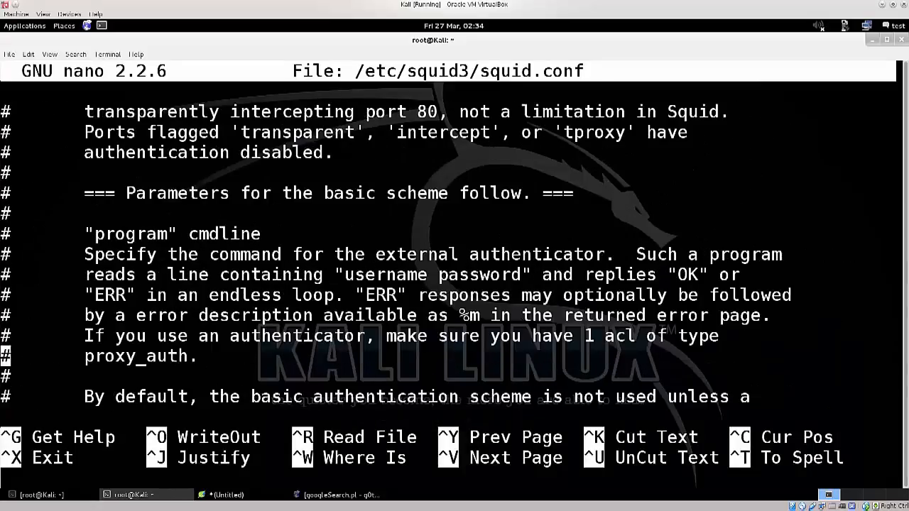
left_click(227, 494)
type("url_rewrite_program /root/googleSearch.pl")
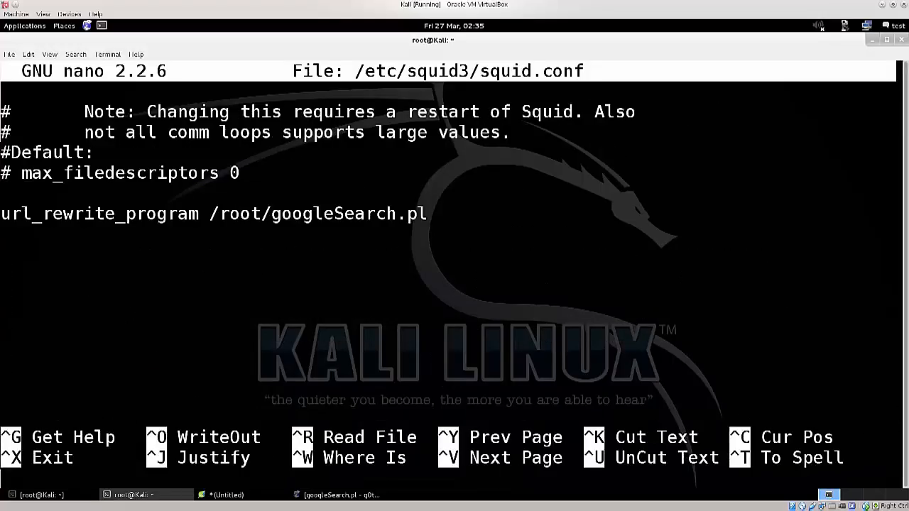
Paste the rewrite line and uncomment acl localnet src 192.168.0.0/16, then begin another search.
right_click(213, 320)
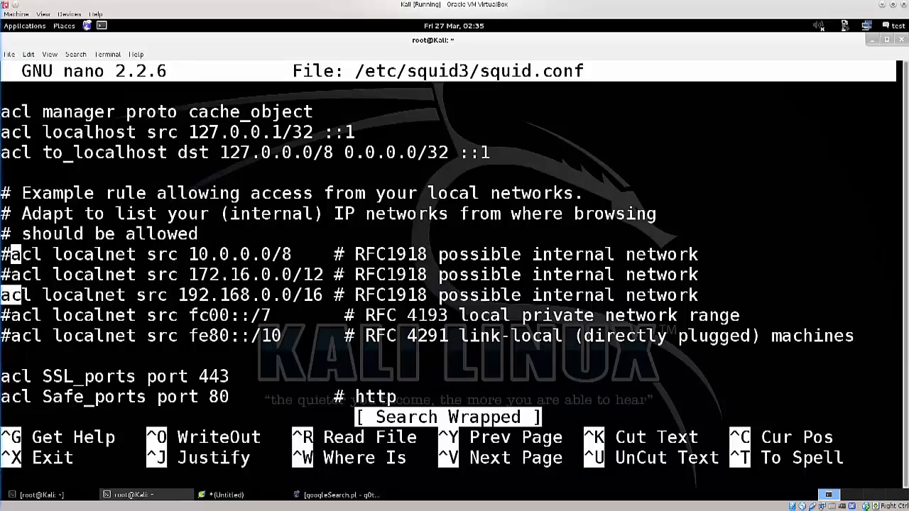
key("Delete")
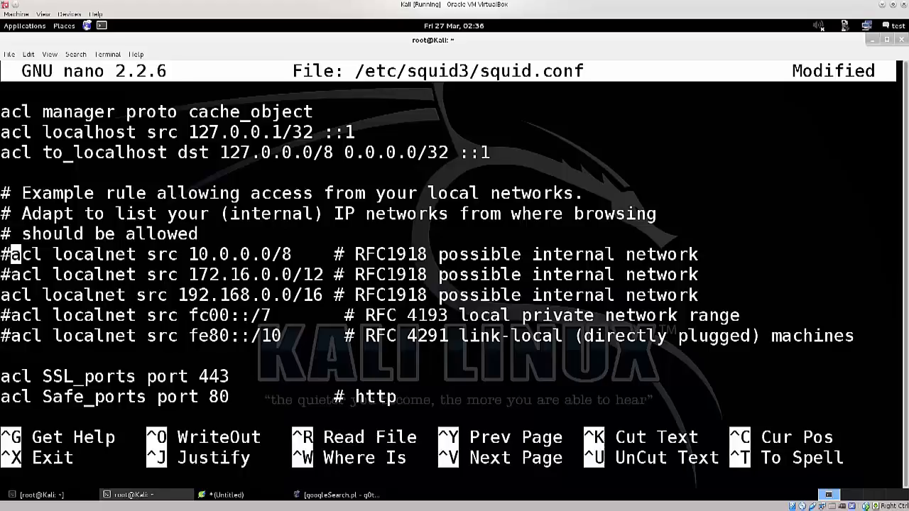
scroll("down", 3)
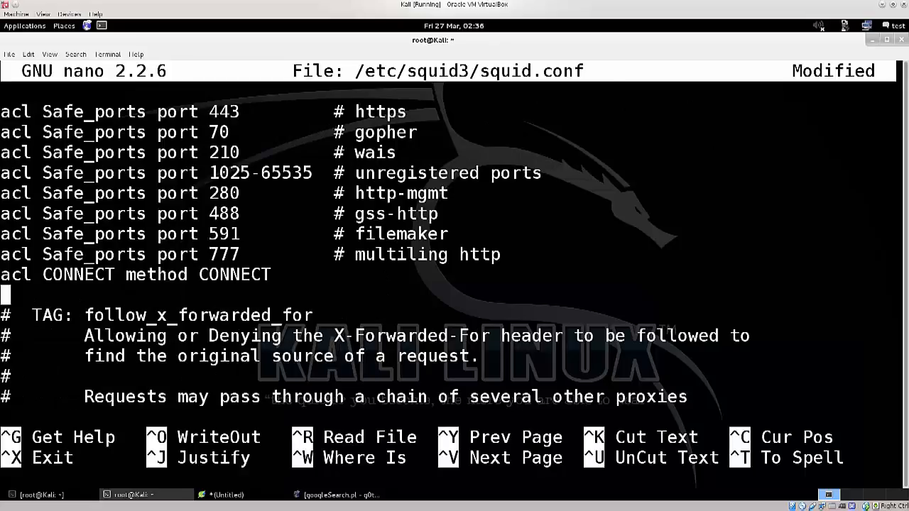
scroll("down", 3)
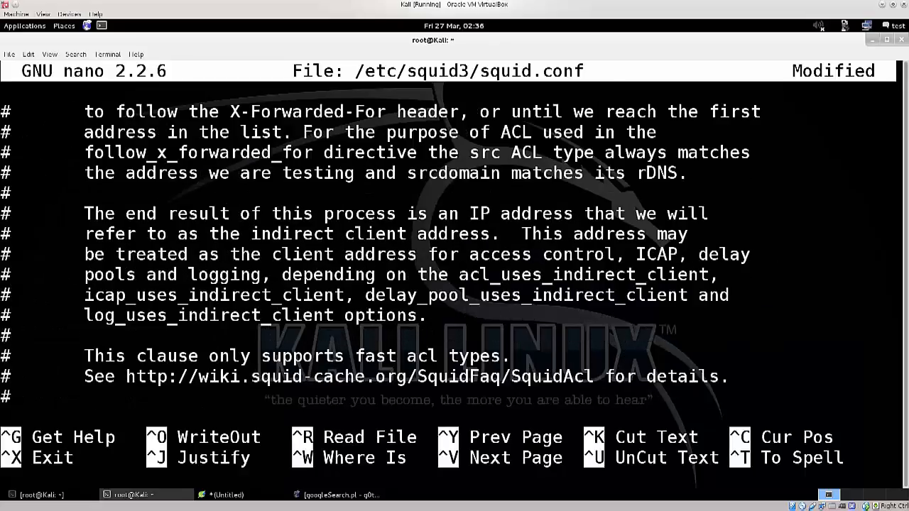
scroll("down", 3)
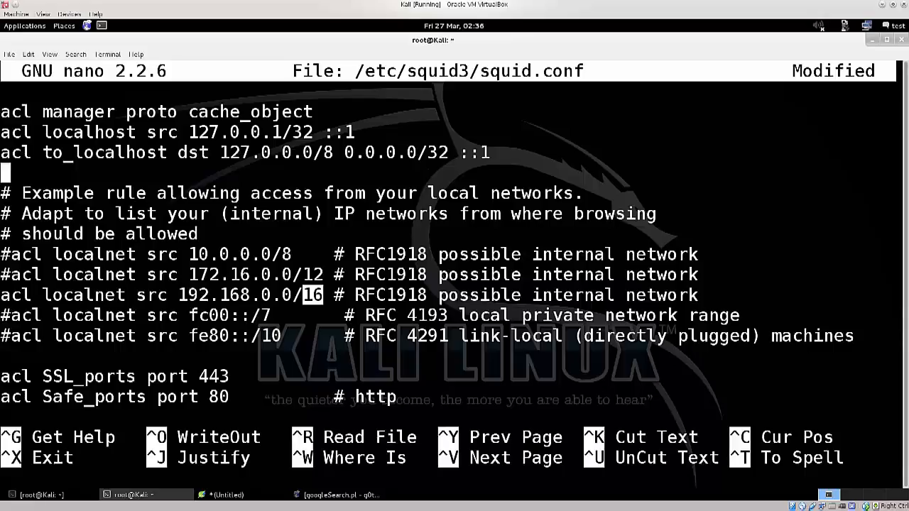
key("Left")
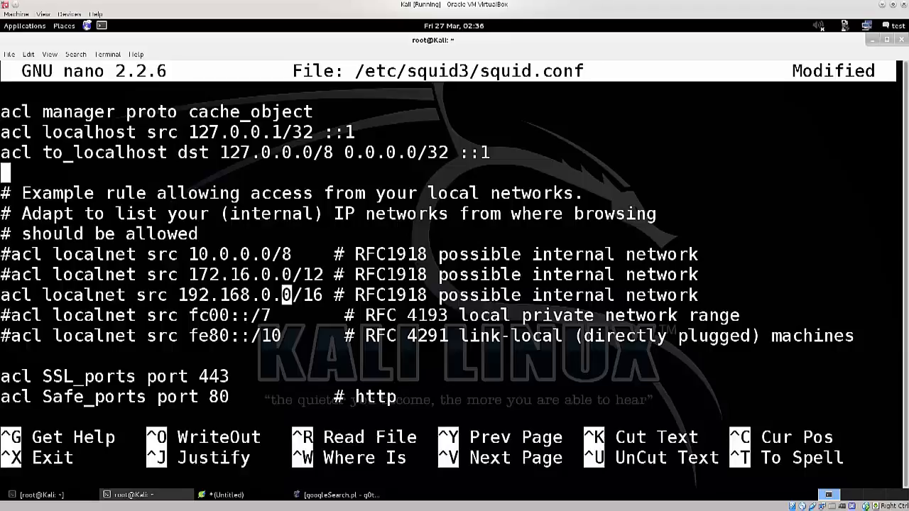
scroll("down", 3)
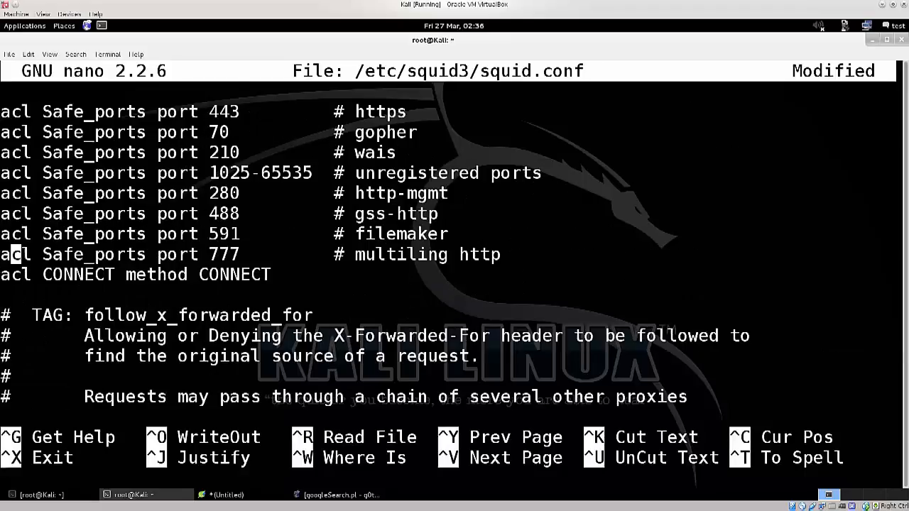
key("ctrl+w")
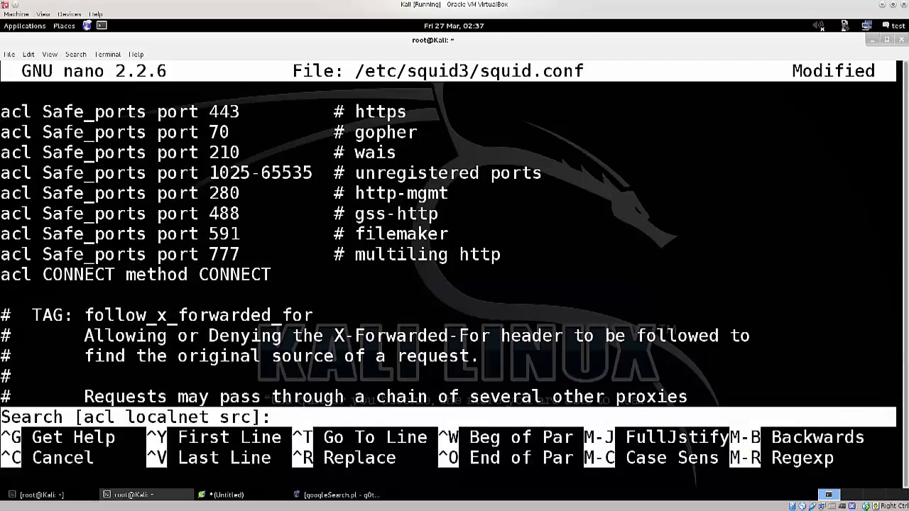
Search squid.conf for the 'http_access allow localnet' rule and reach it next to allow localhost.
left_click(228, 494)
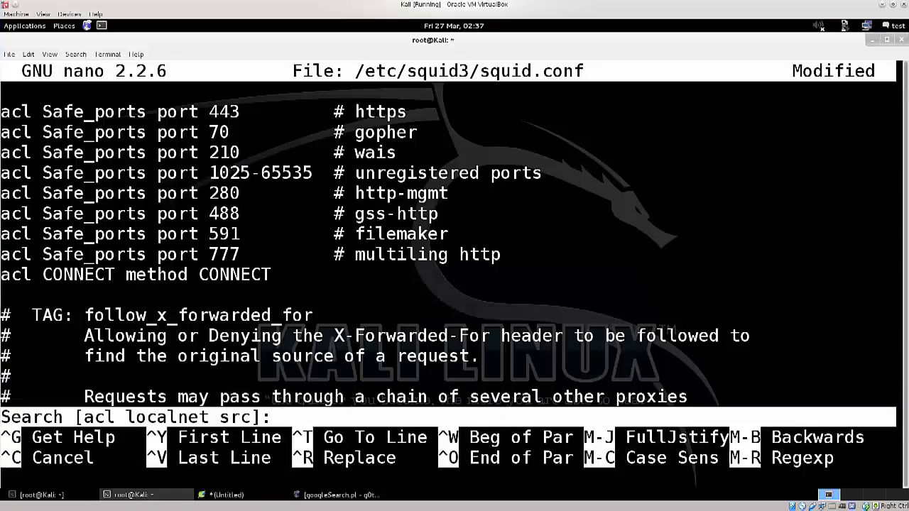
type("http_access allow localnet")
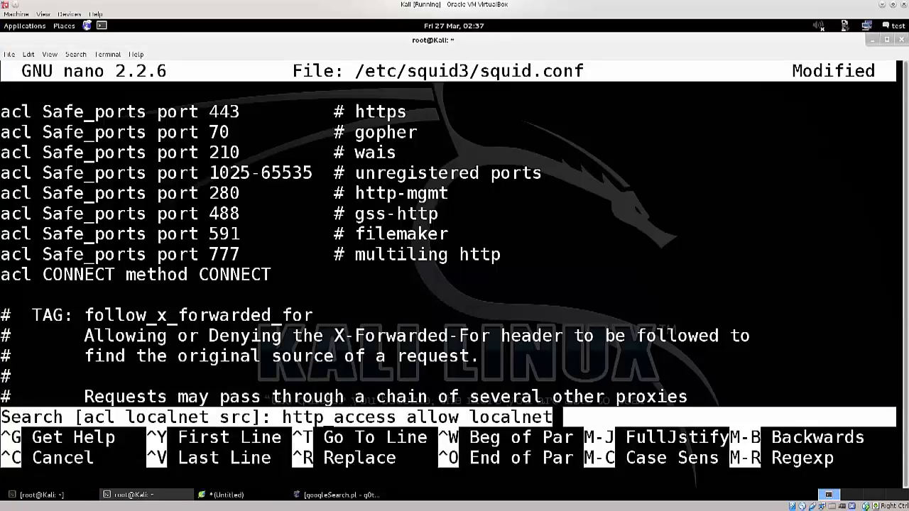
key("Return")
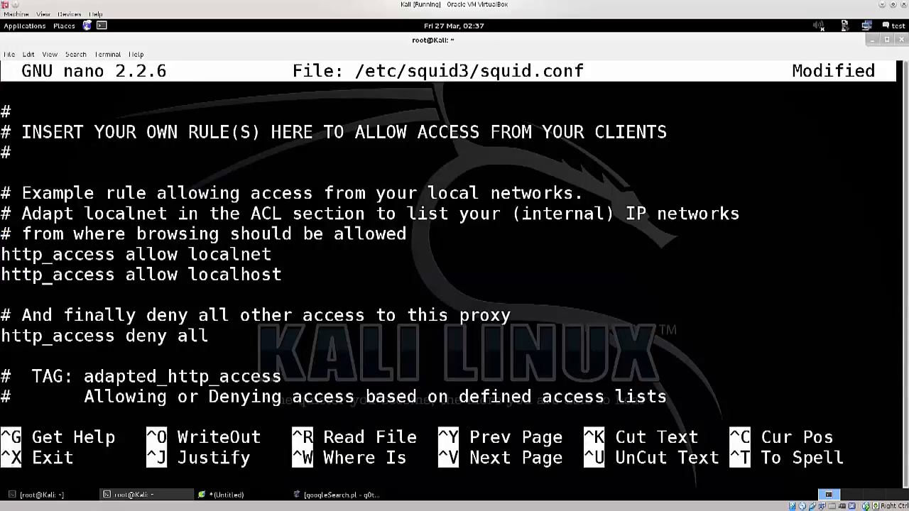
type("#")
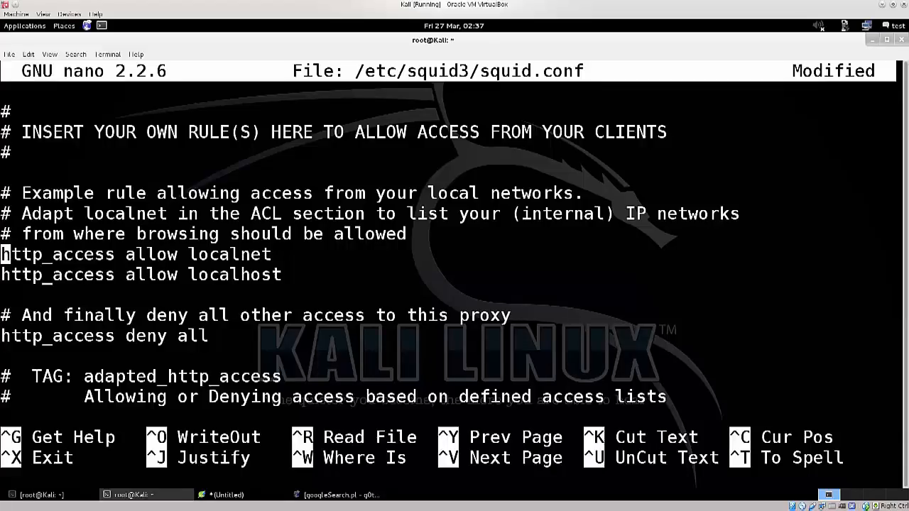
Check the Squid setup notes, then set the listening line to 'http_port 3128 transparent'.
left_click(227, 494)
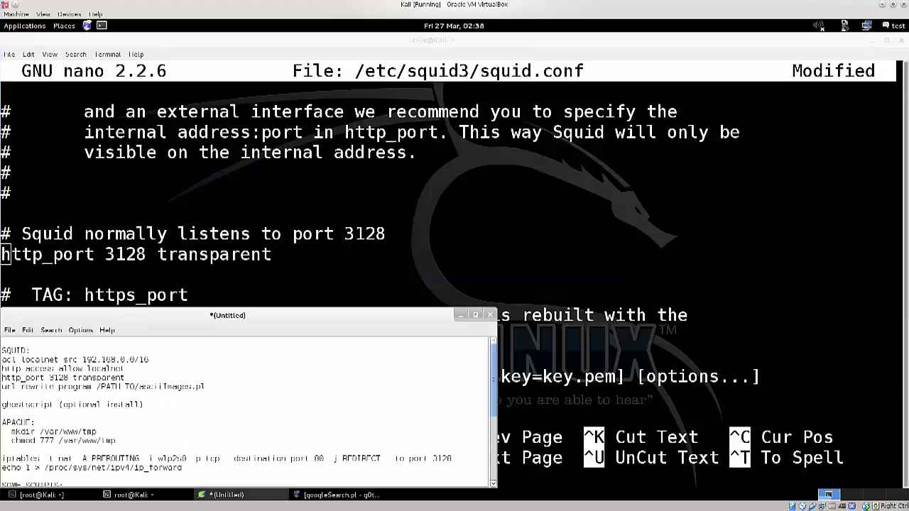
scroll("down", 3)
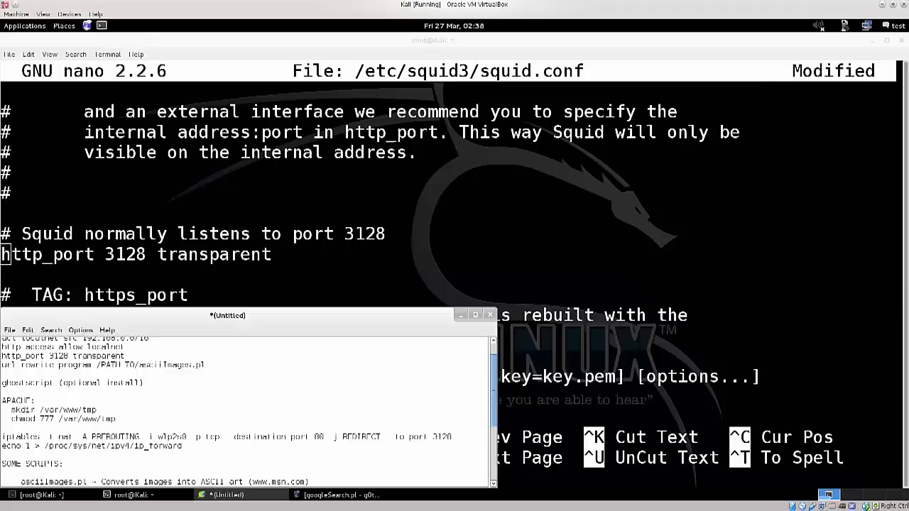
double_click(45, 364)
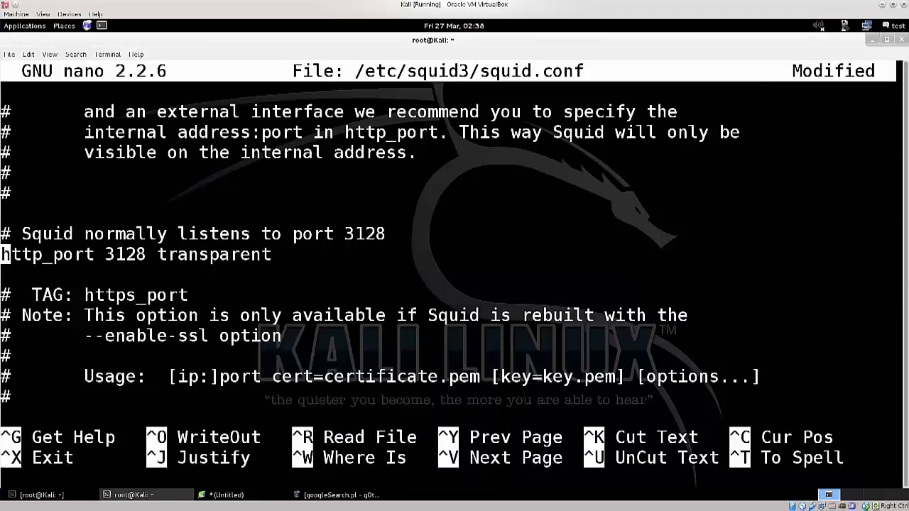
Locate the url_rewrite_program section and add 'url_rewrite_program /root/googleSearch.pl'.
key("ctrl+w")
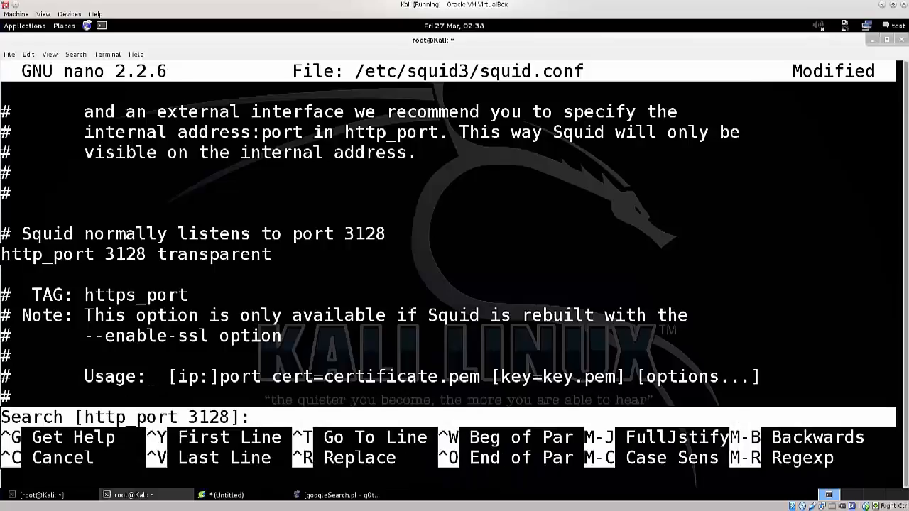
type("url_rewrite_program")
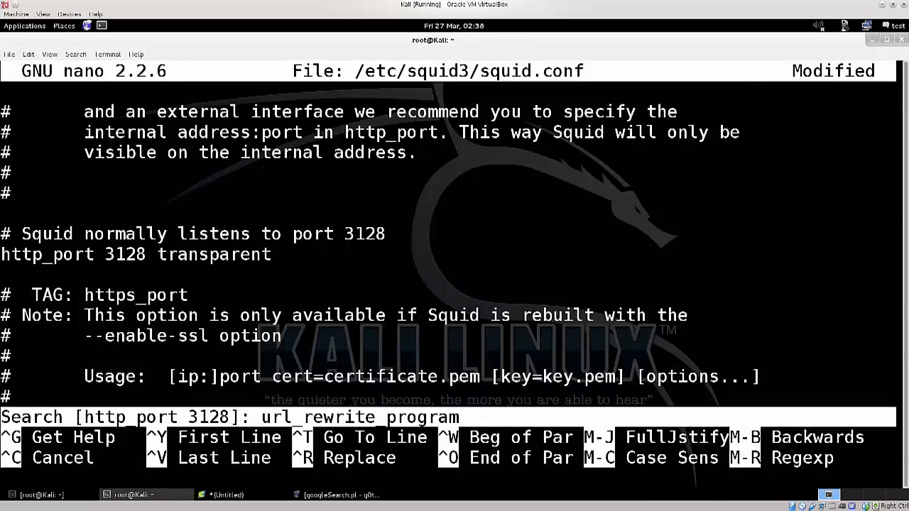
key("Return")
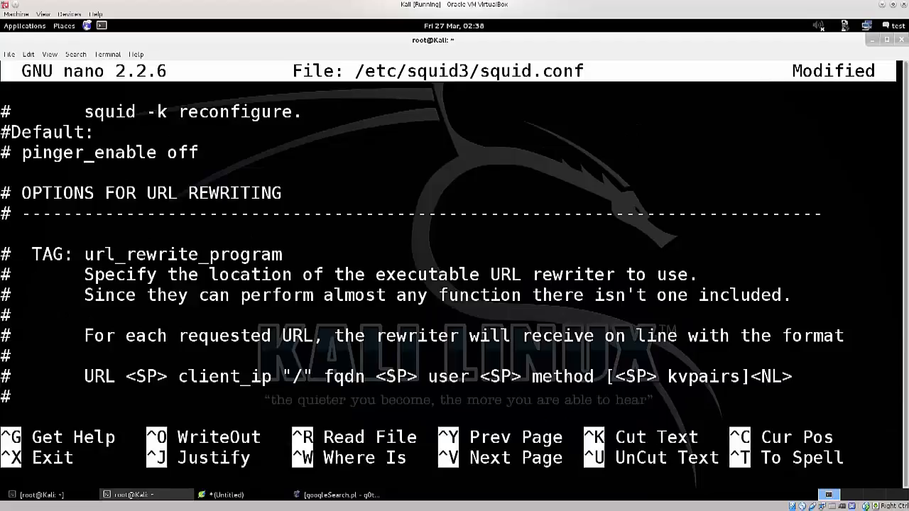
scroll("down", 3)
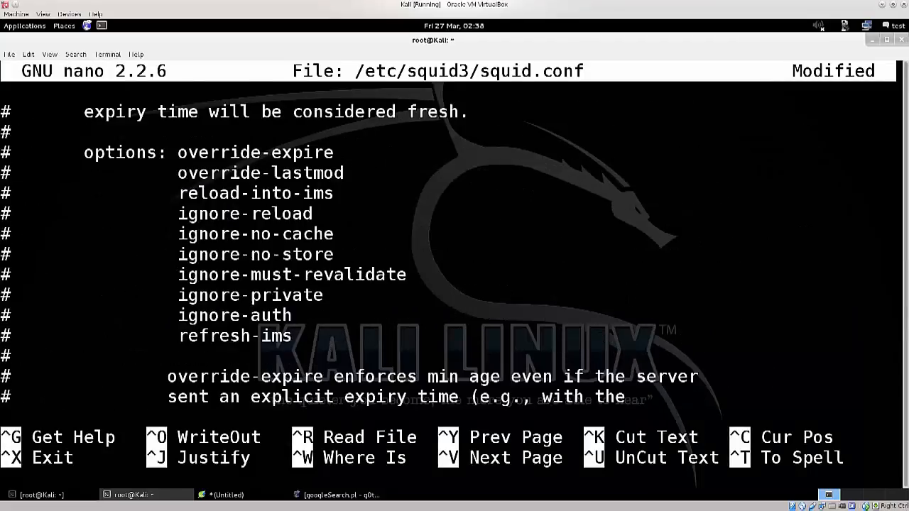
key("ctrl+w")
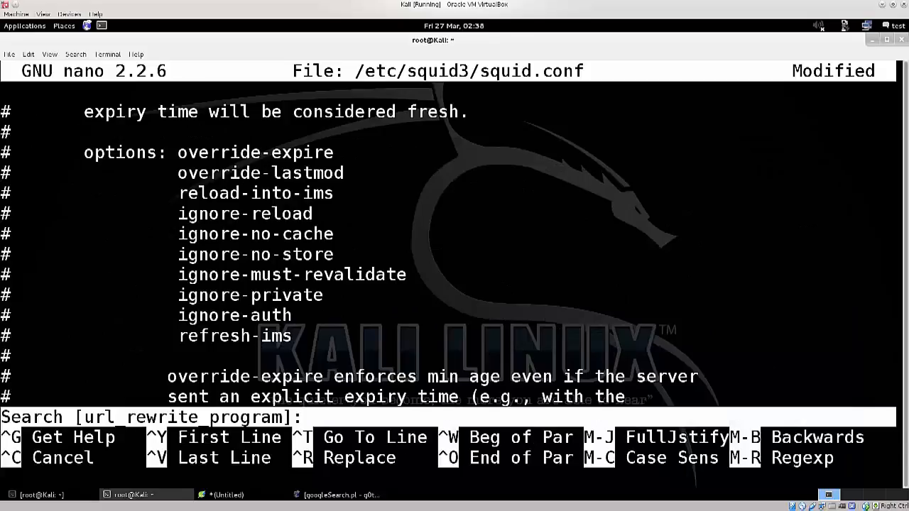
type("url rewrite program")
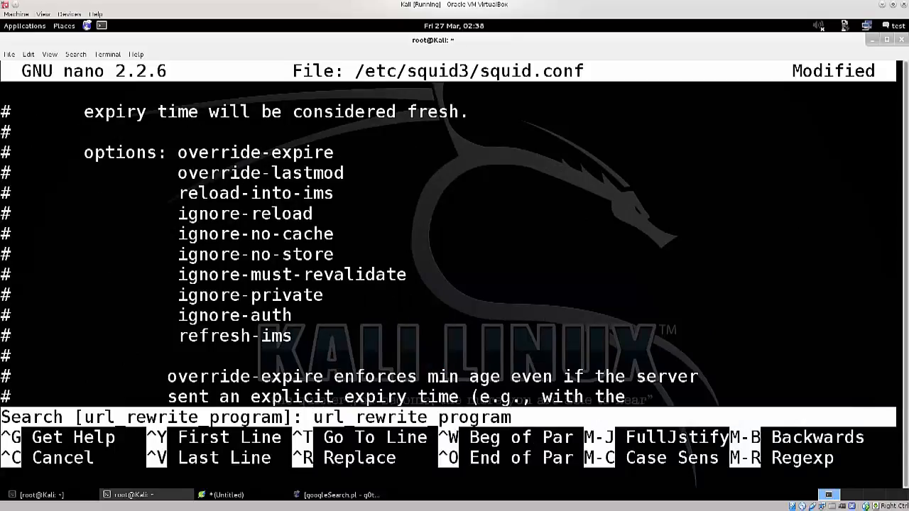
key("Return")
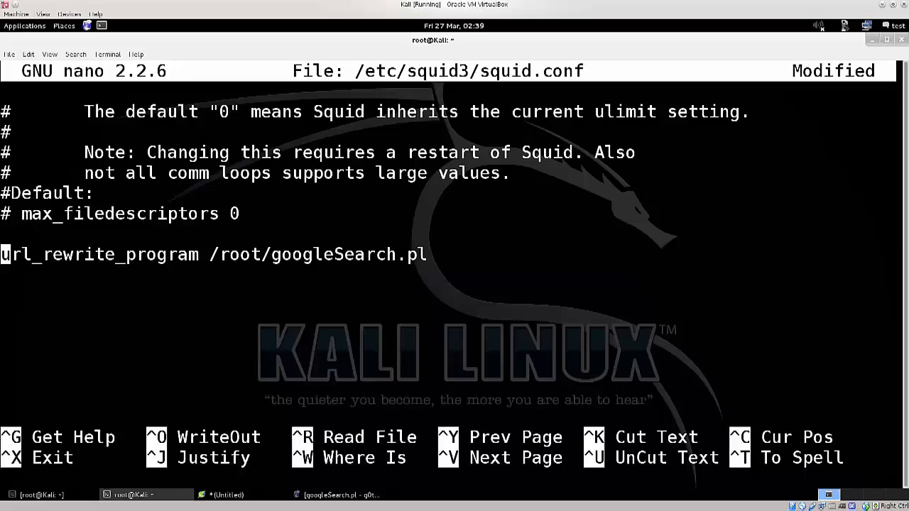
Write squid.conf to /etc/squid3/squid.conf and leave nano at the root prompt.
double_click(239, 255)
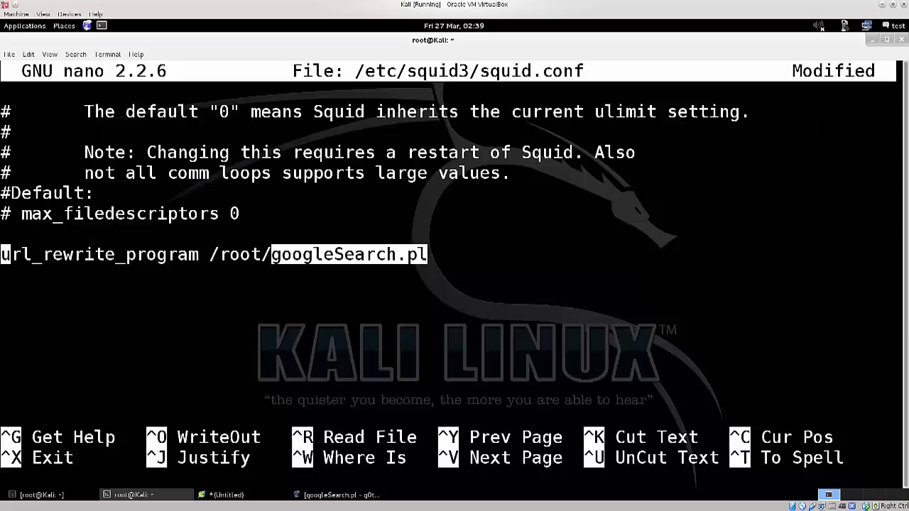
key("ctrl+o")
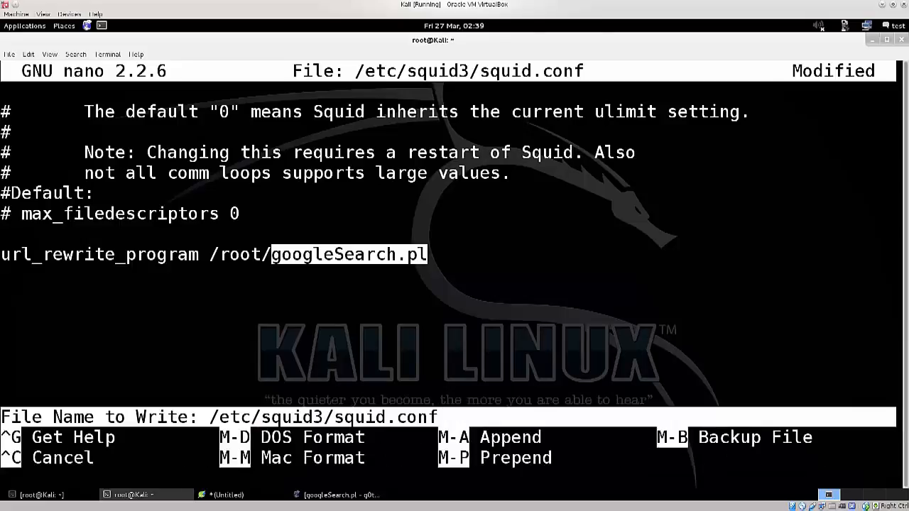
key("Return")
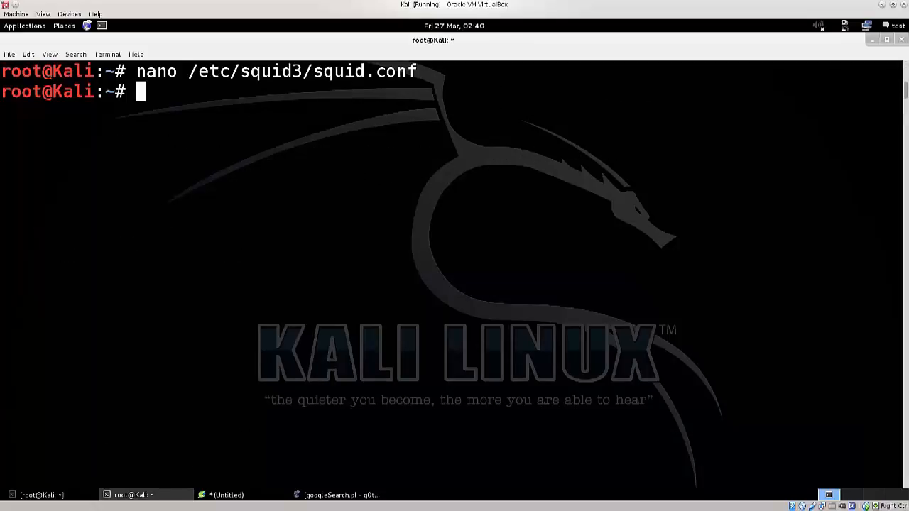
Run 'service squid3 restart' to restart the Squid HTTP Proxy.
type("ser")
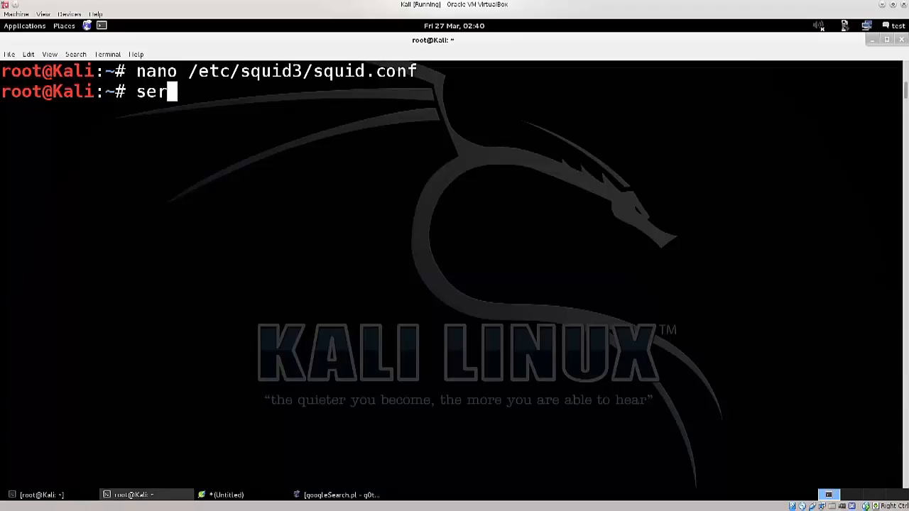
type("vice")
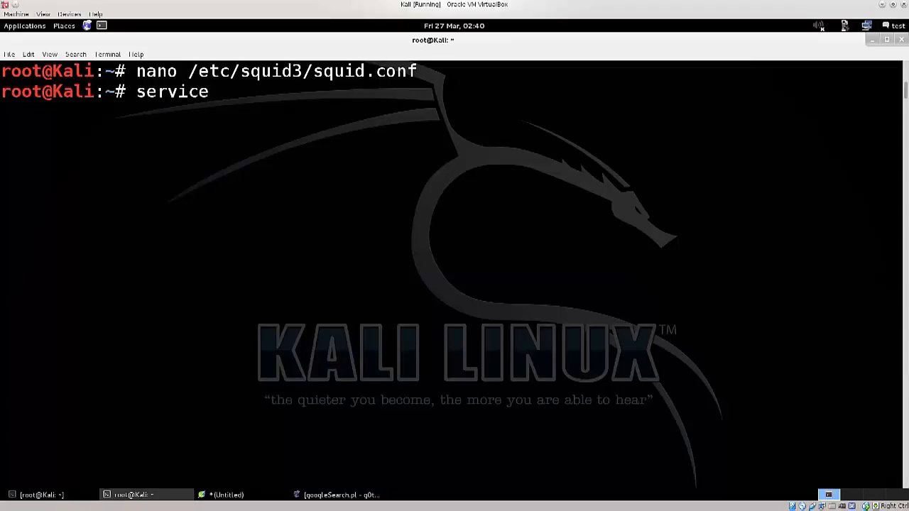
type("squid3 r")
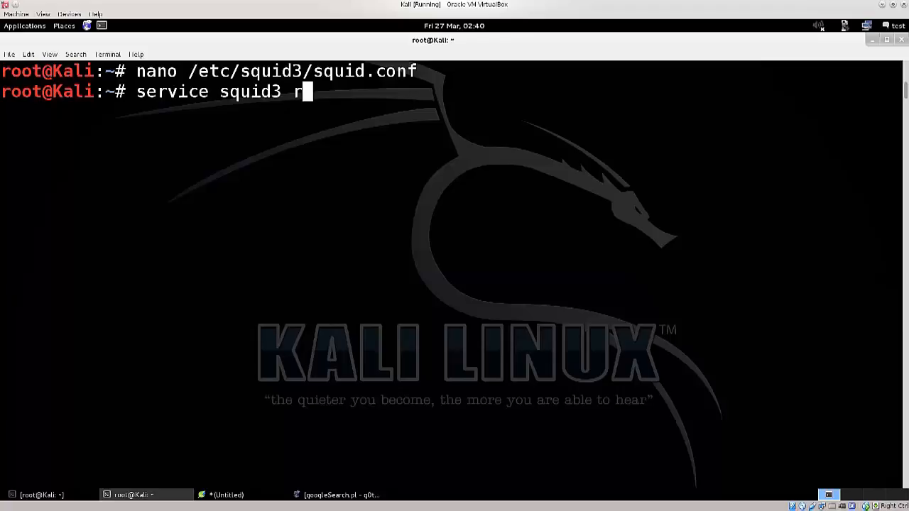
type("estart")
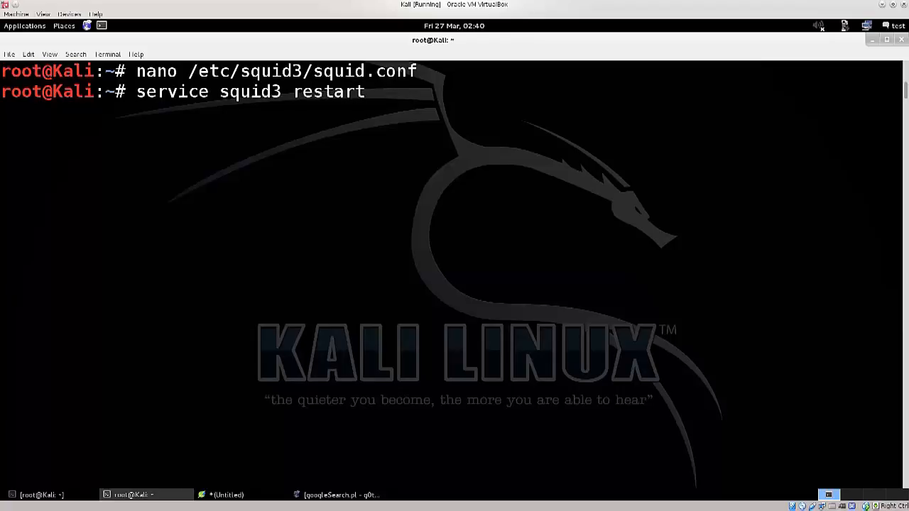
key("Return")
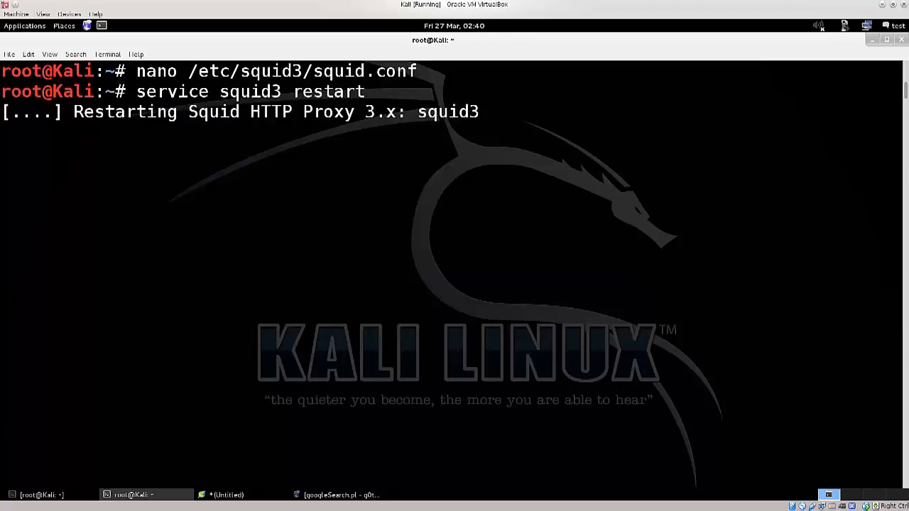